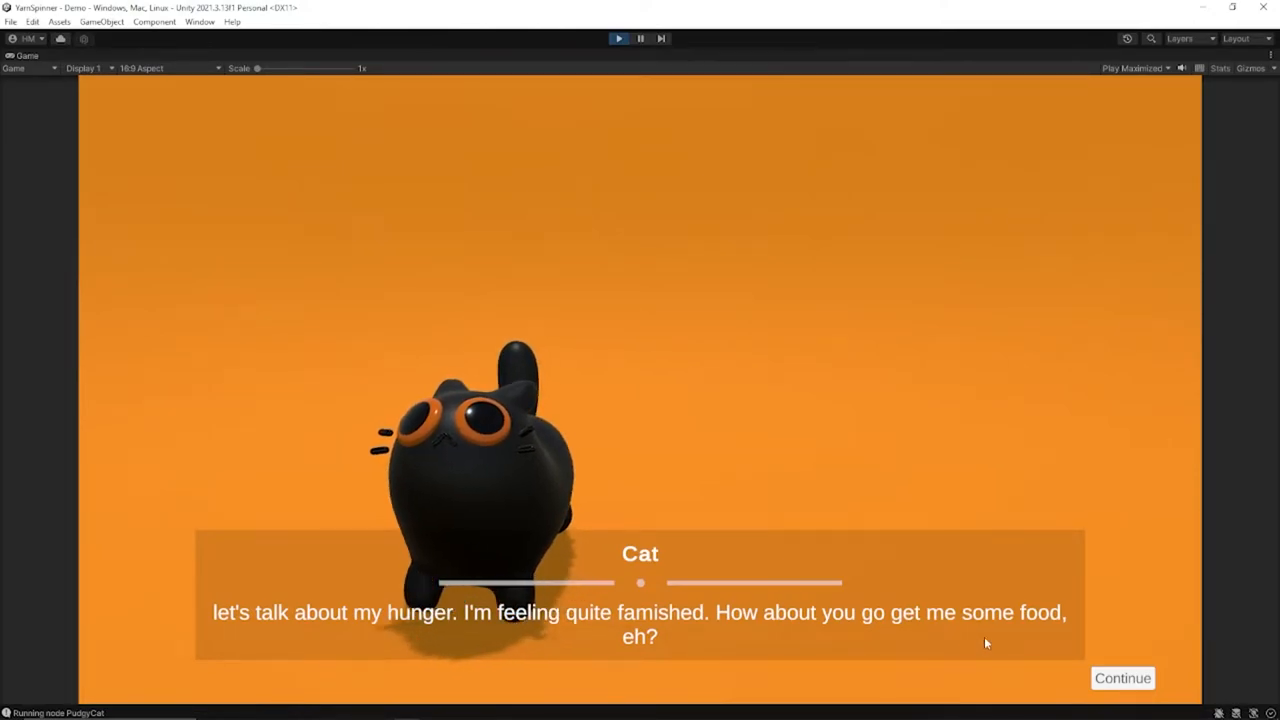
Step: Advance through the cat's two lines with Continue and pick one of the three replies
left_click(1122, 678)
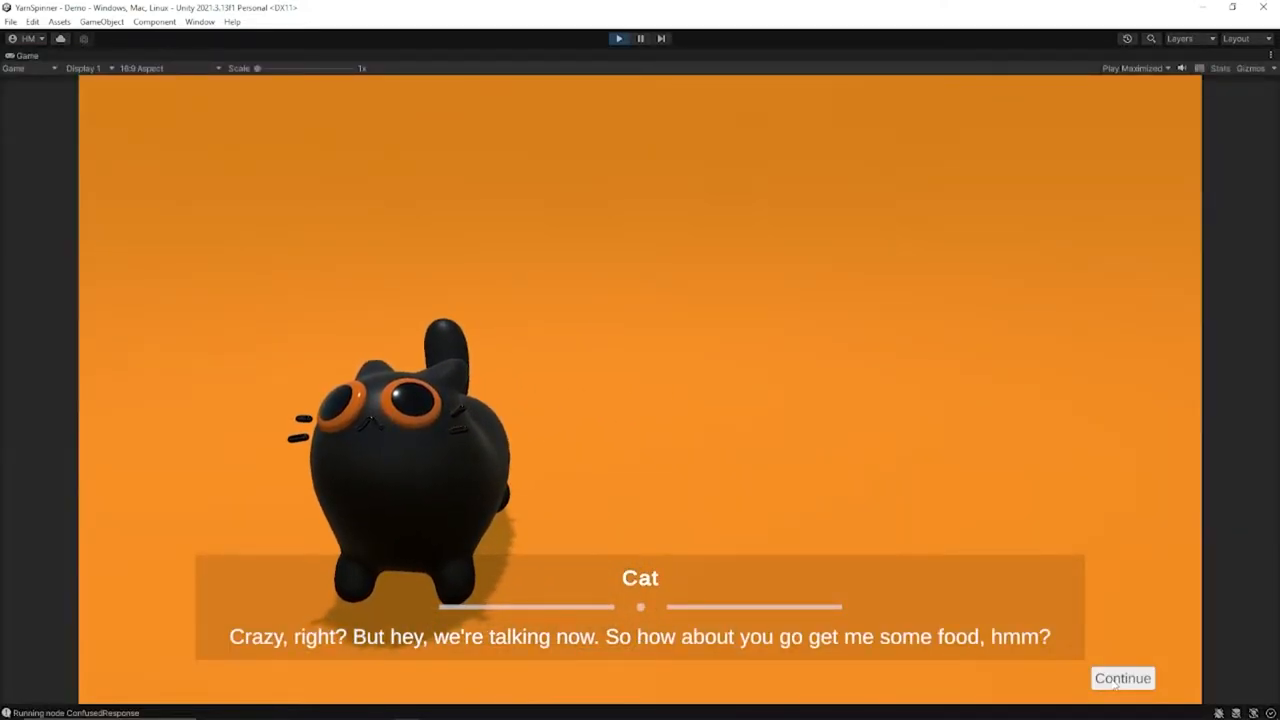
left_click(1122, 678)
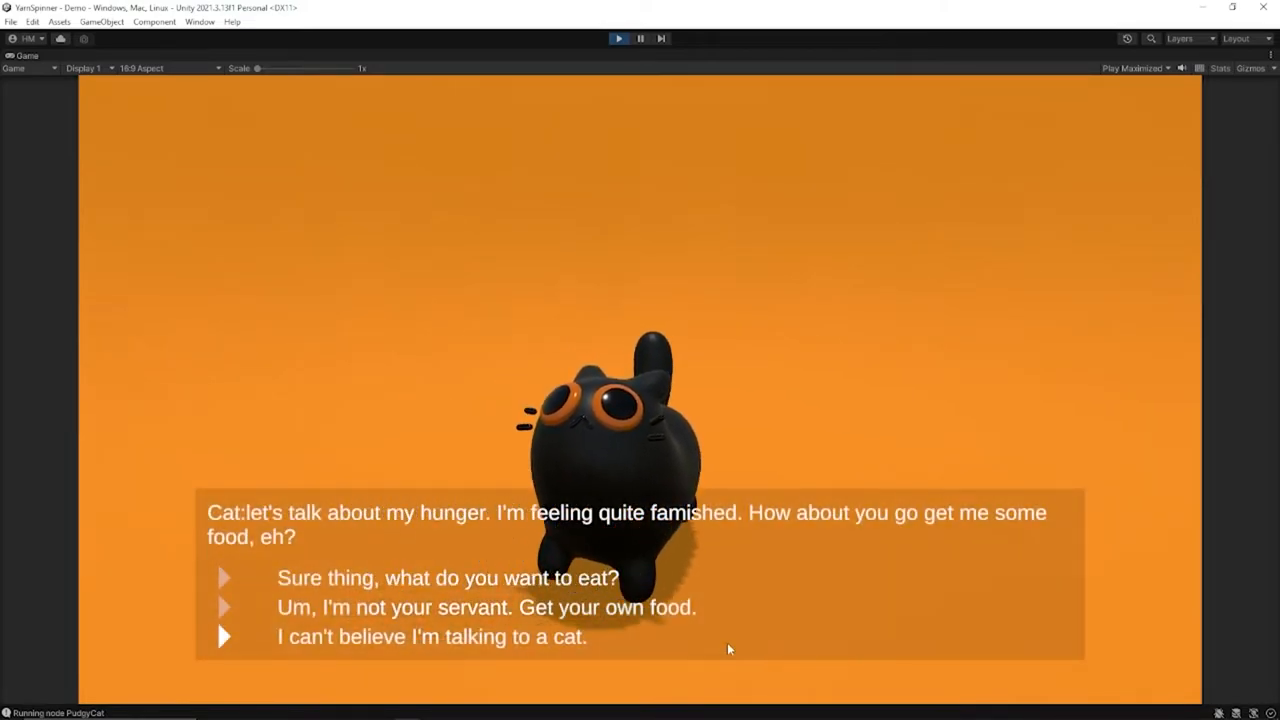
left_click(486, 608)
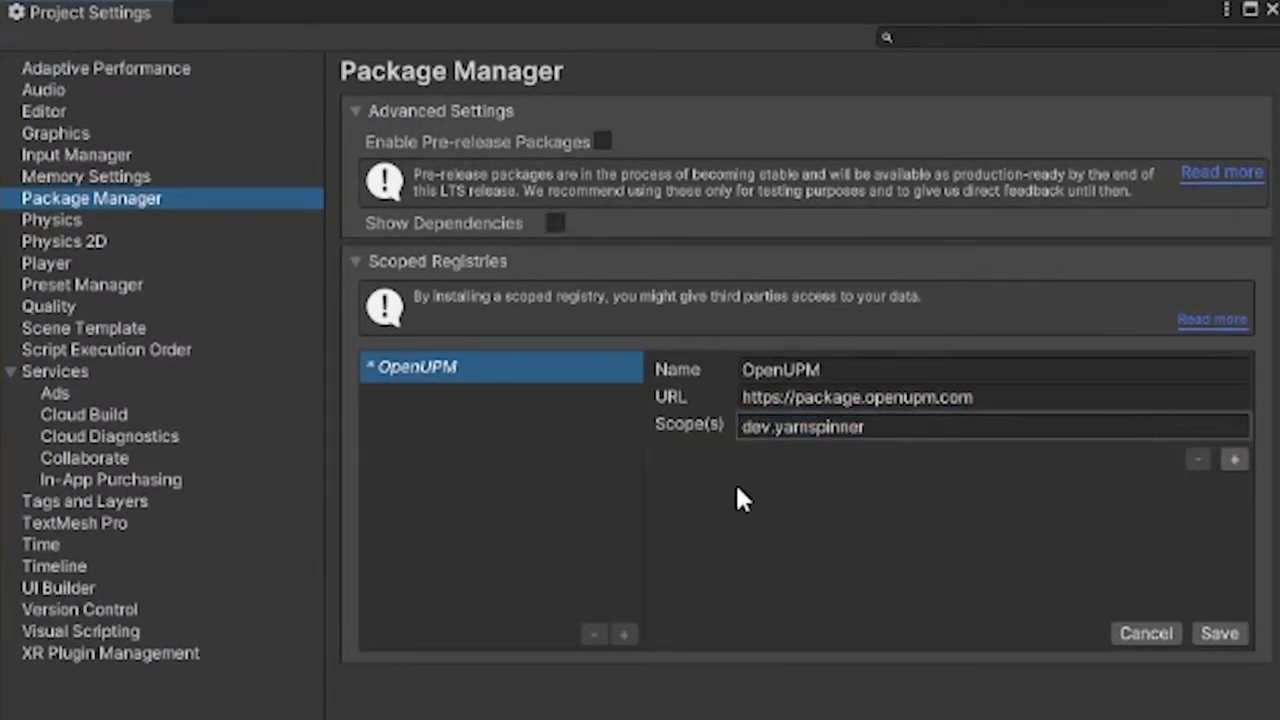
left_click(1220, 632)
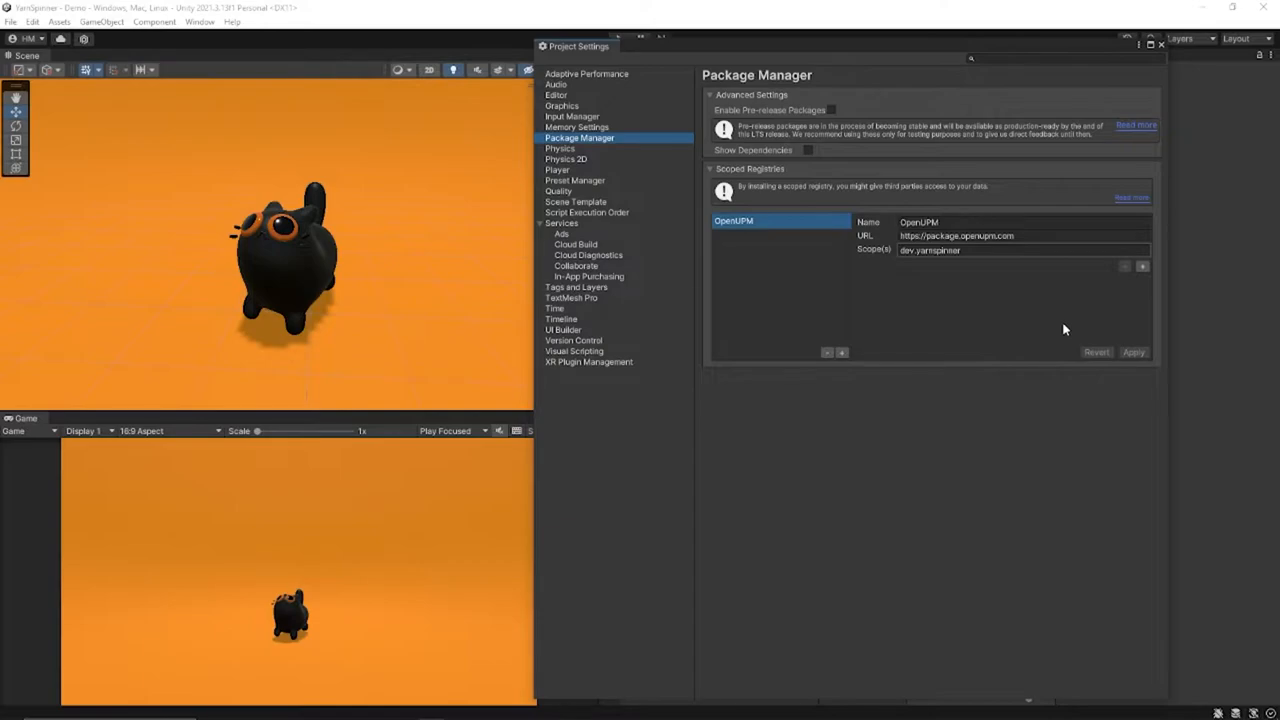
left_click(200, 22)
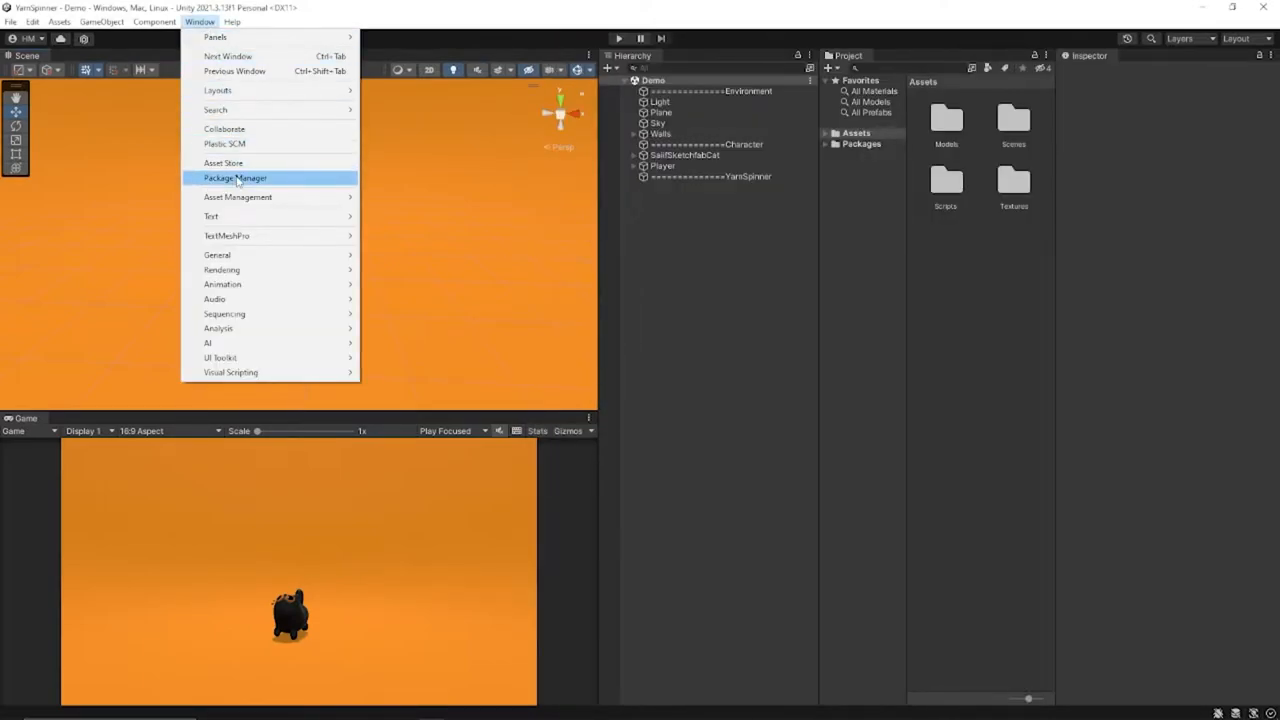
Step: Install Yarn Spinner 2.2.4 from My Registries in the Package Manager and close it
left_click(236, 178)
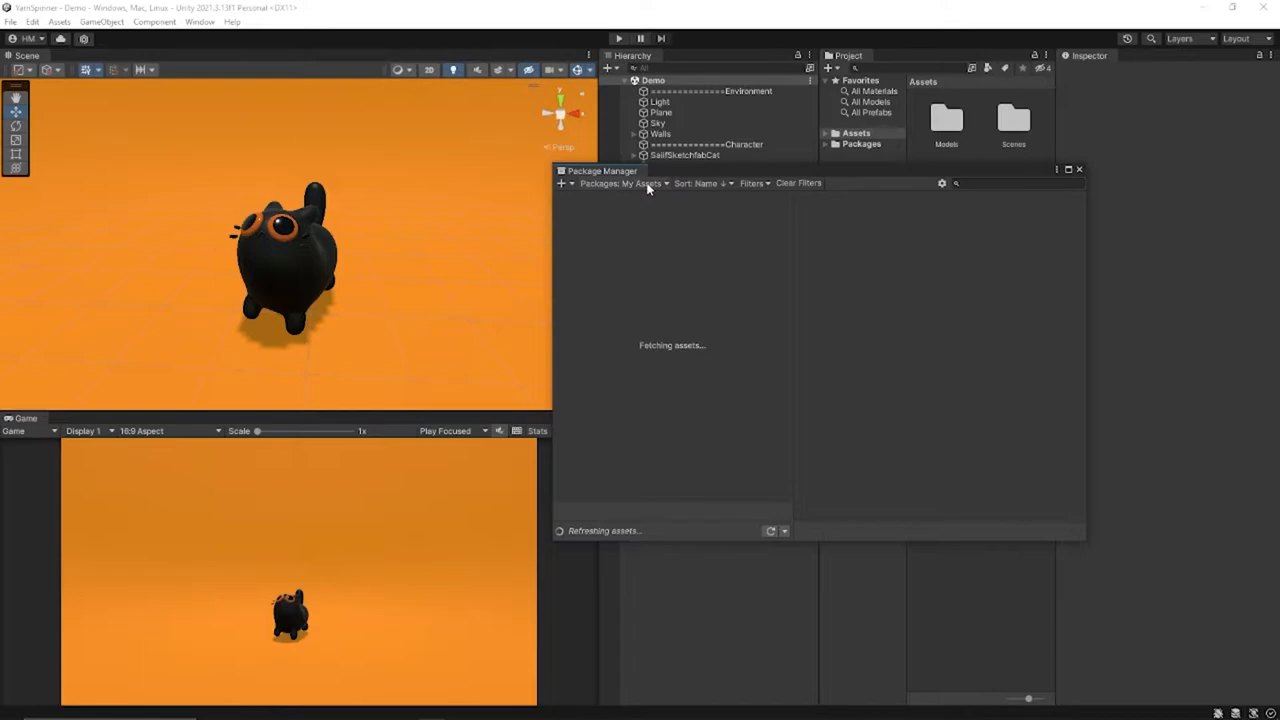
left_click(600, 214)
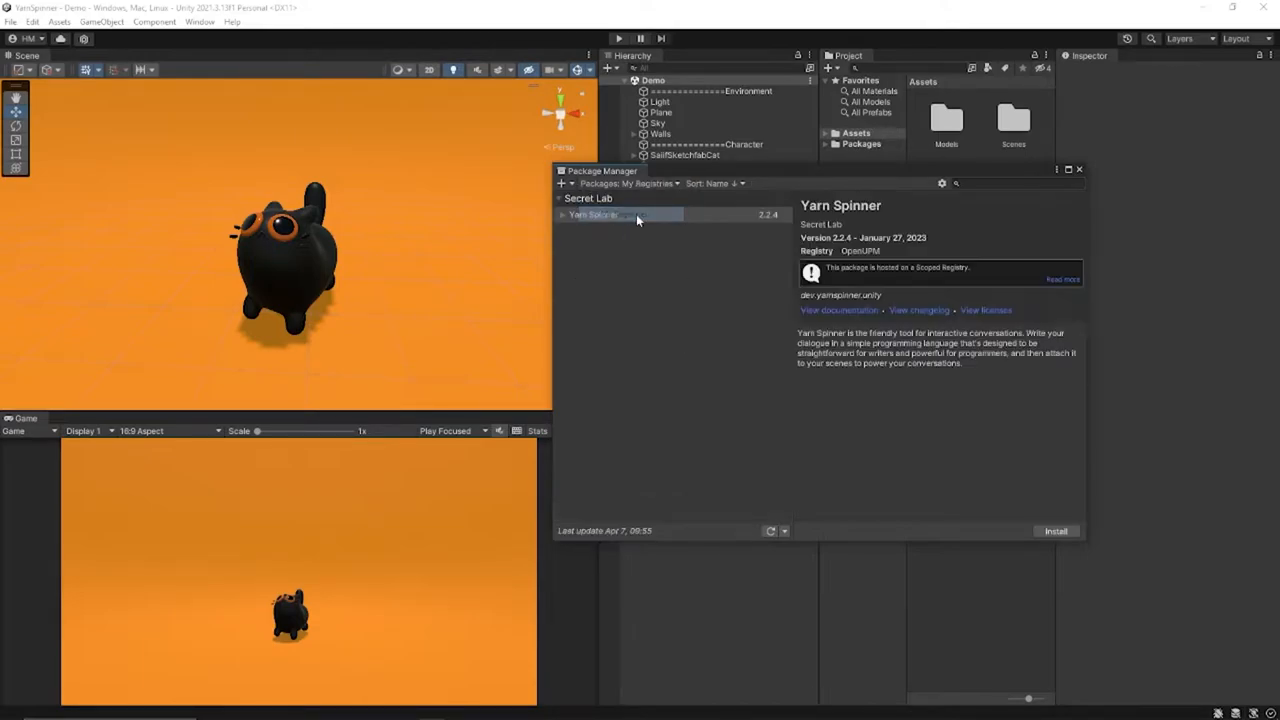
left_click(592, 214)
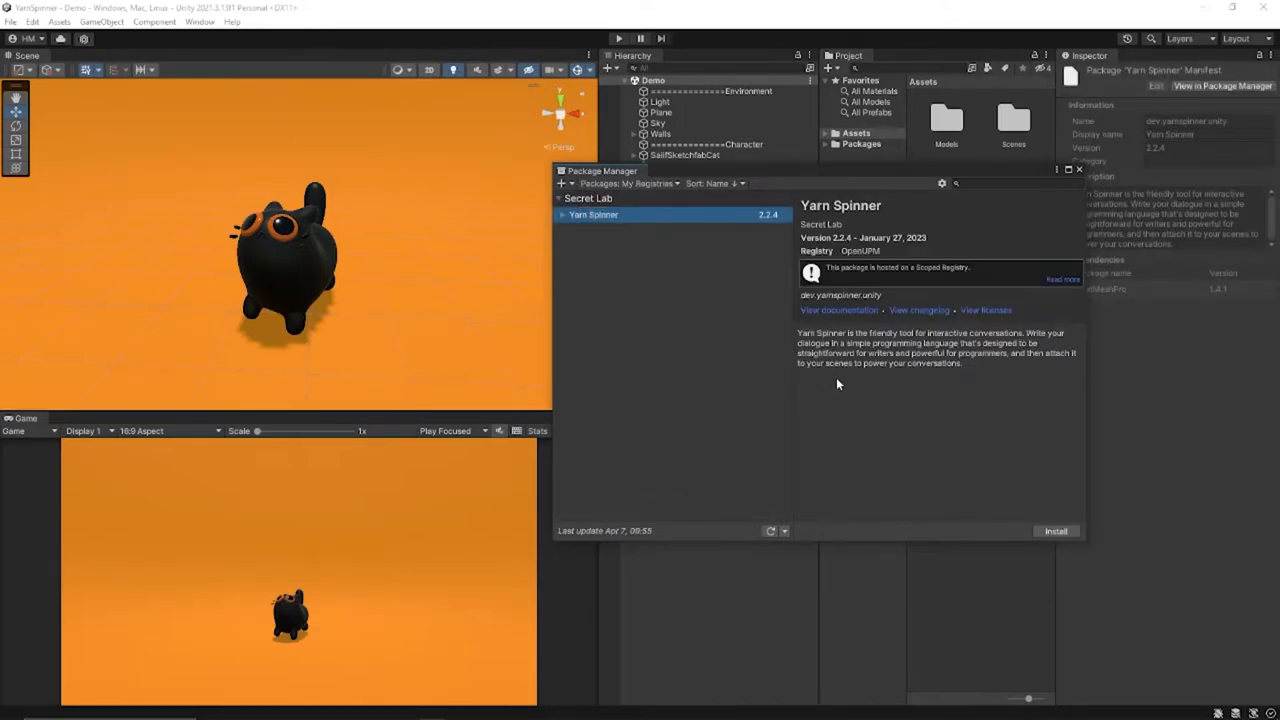
left_click(1056, 532)
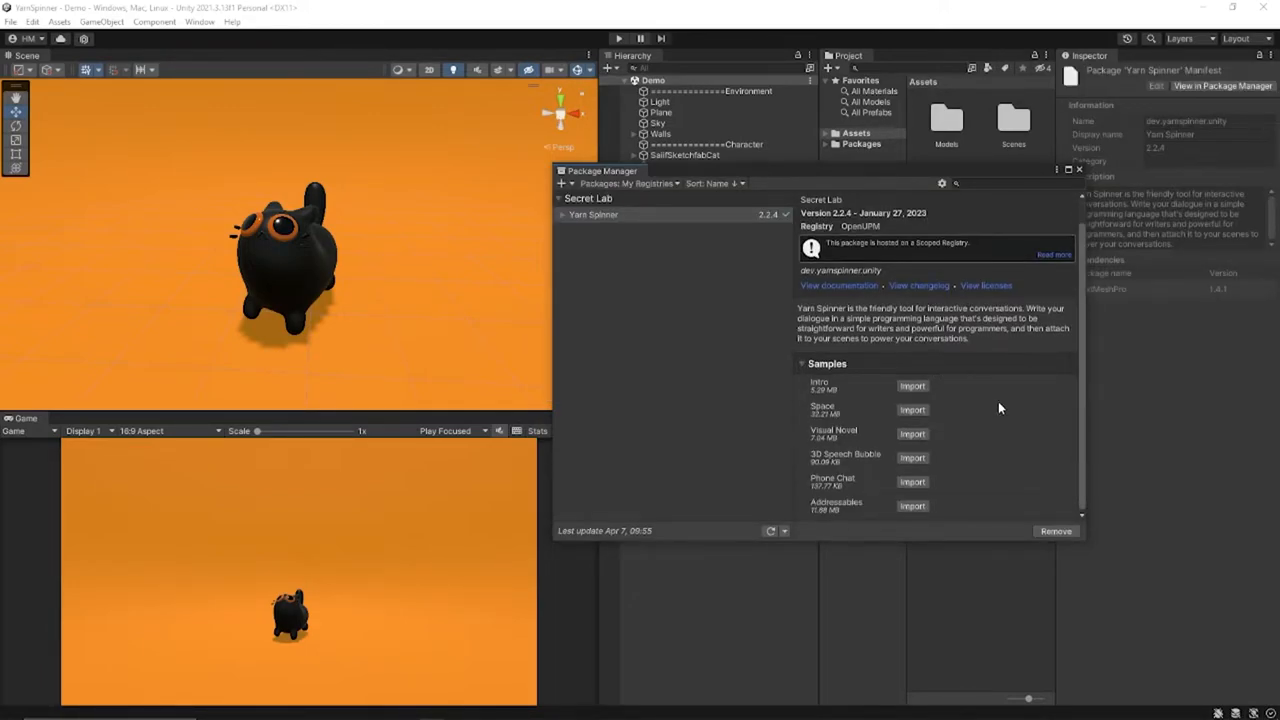
mouse_move(986, 448)
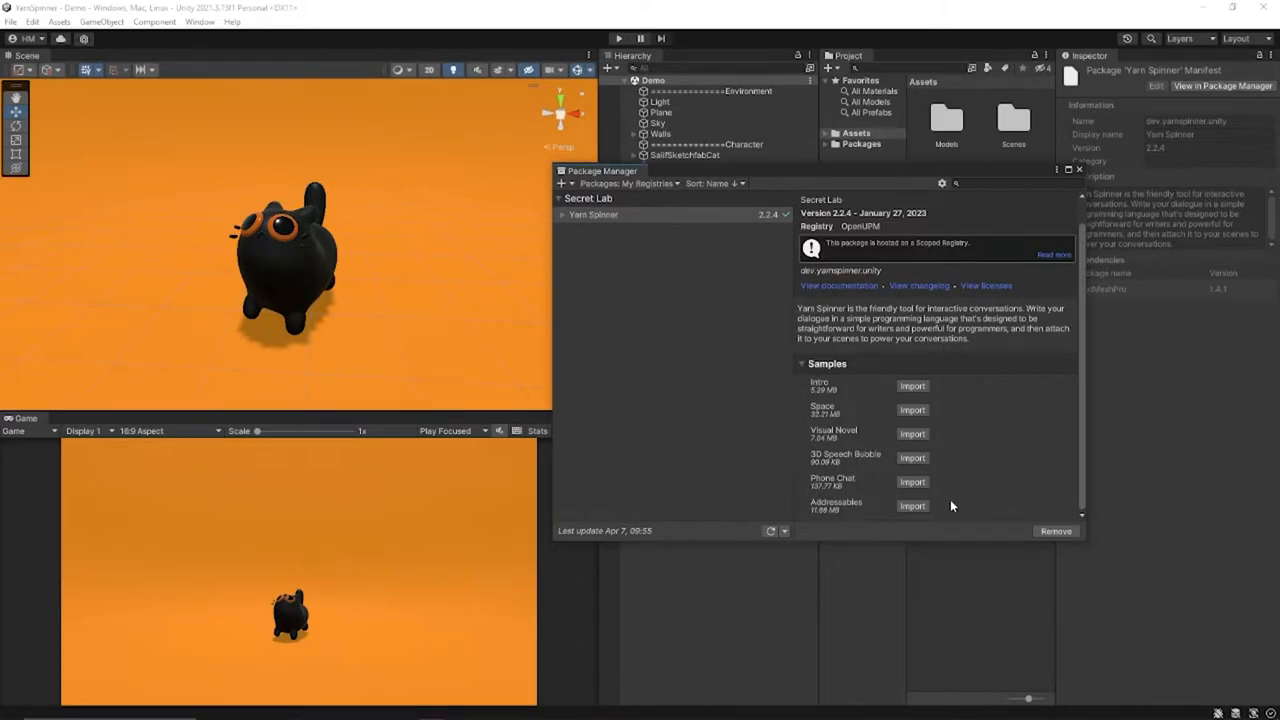
mouse_move(996, 424)
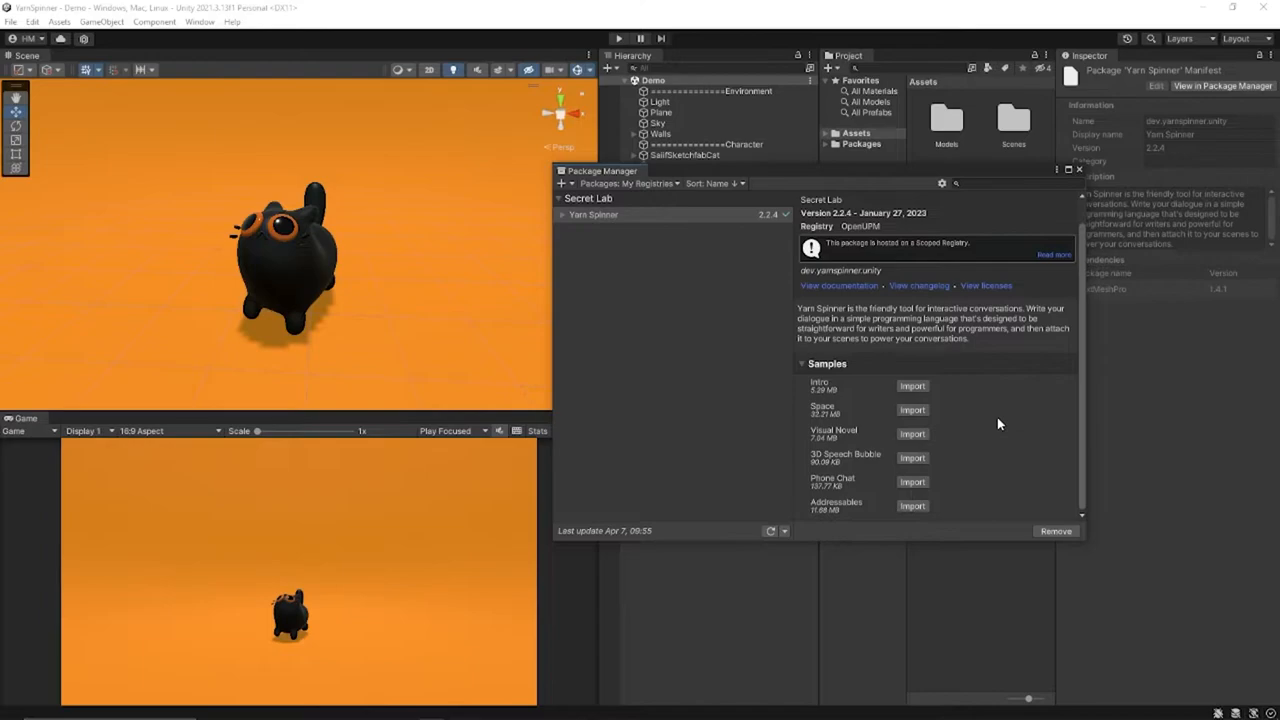
mouse_move(1016, 442)
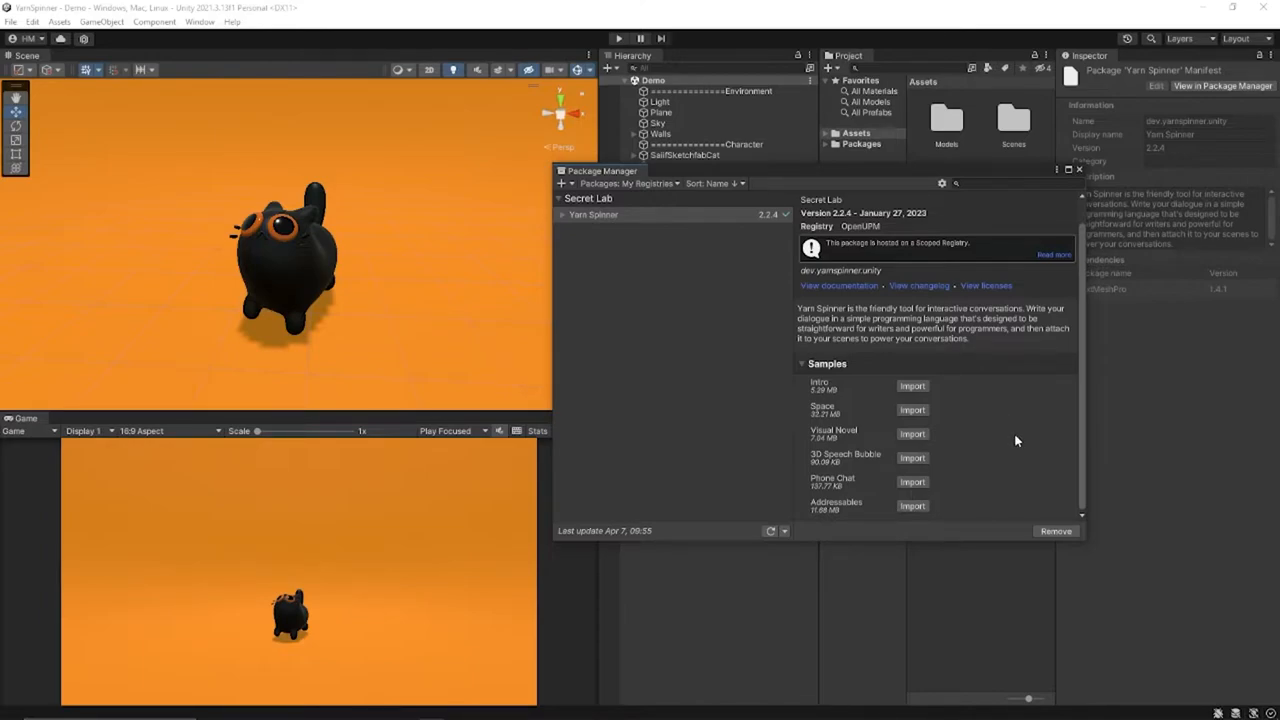
left_click(1080, 170)
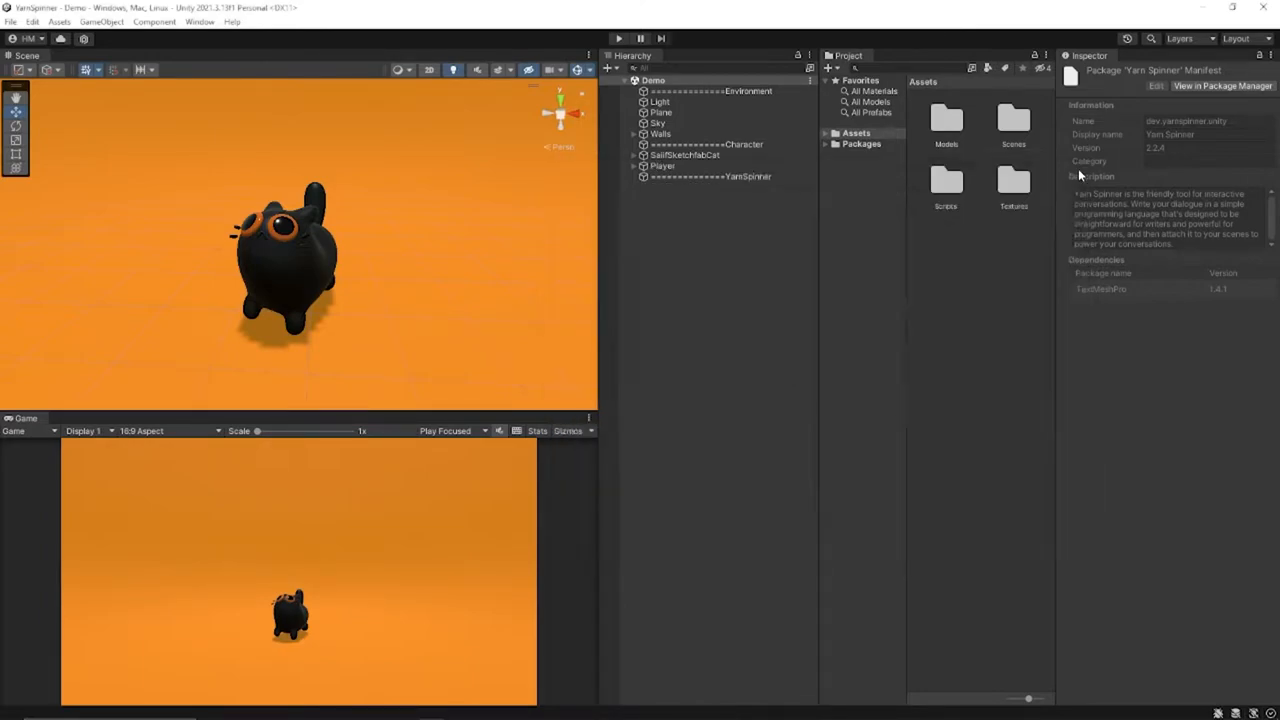
Step: Browse Packages > Yarn Spinner > Prefabs to reach the Dialogue System prefab for the Hierarchy
left_click(826, 144)
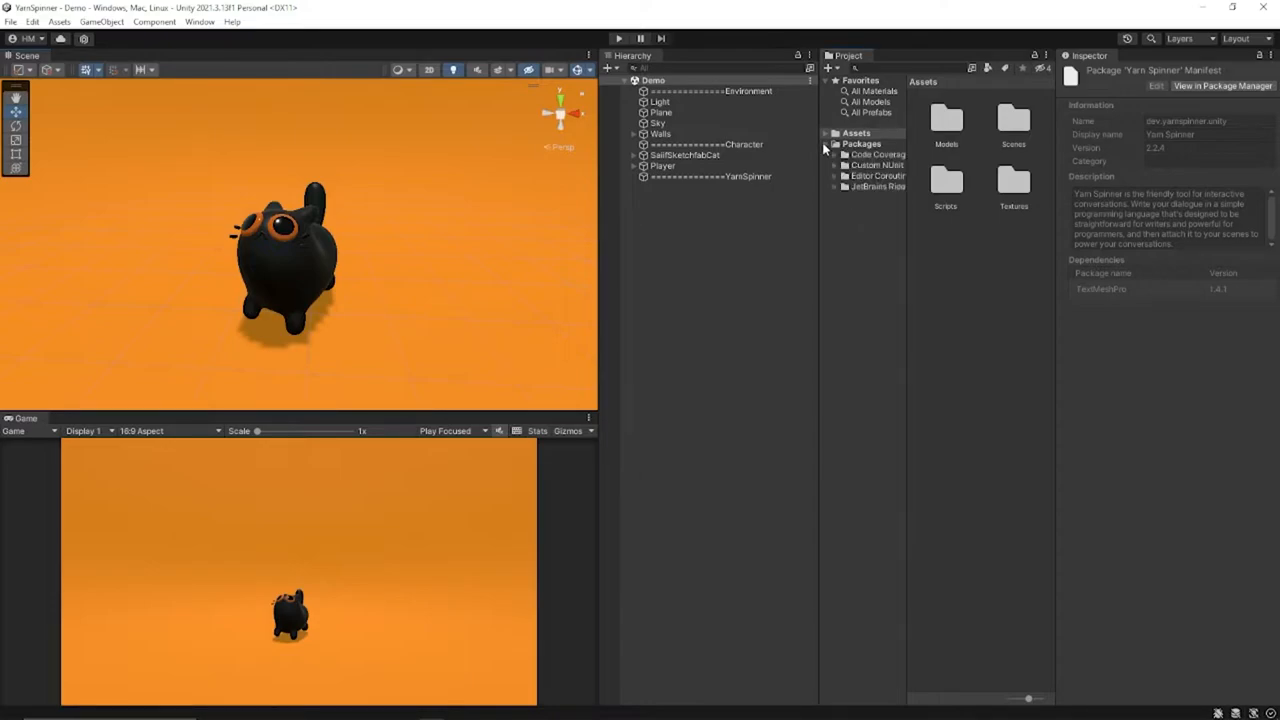
left_click(826, 144)
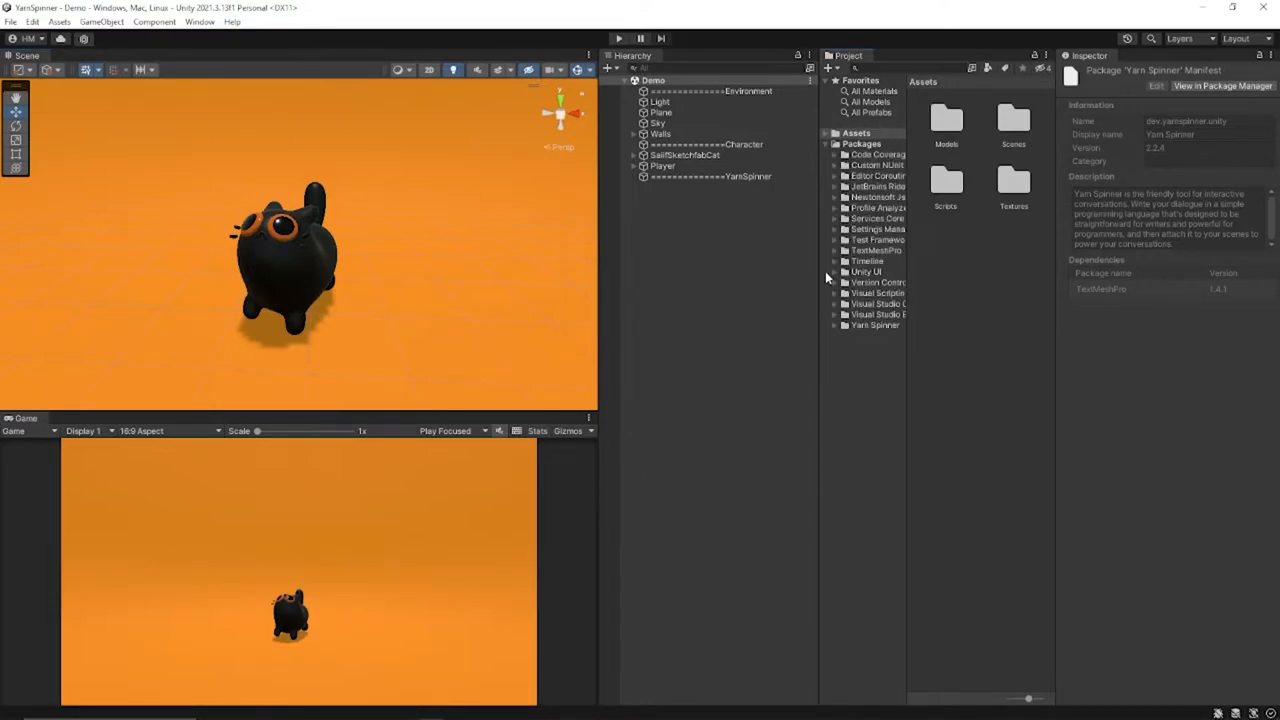
left_click(874, 346)
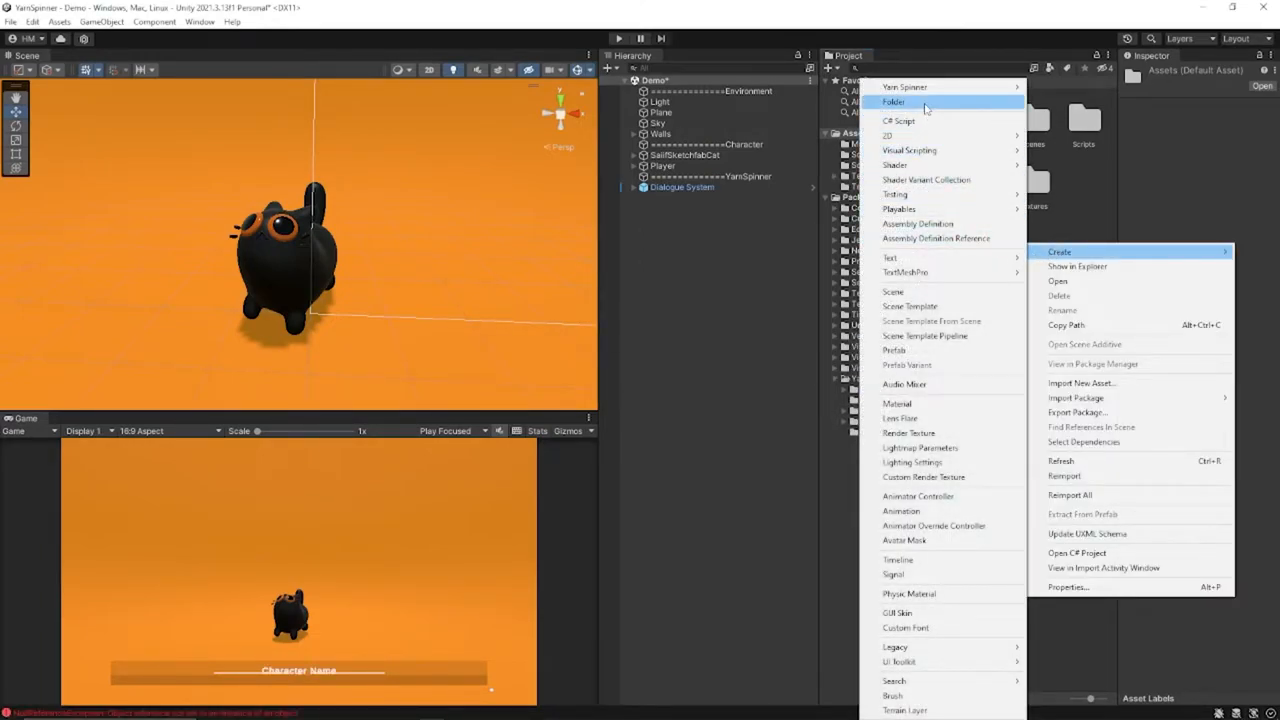
Step: Create a YarnSpinner folder in Assets and add a Dialogue Yarn project and PudgyCat script inside it
left_click(892, 100)
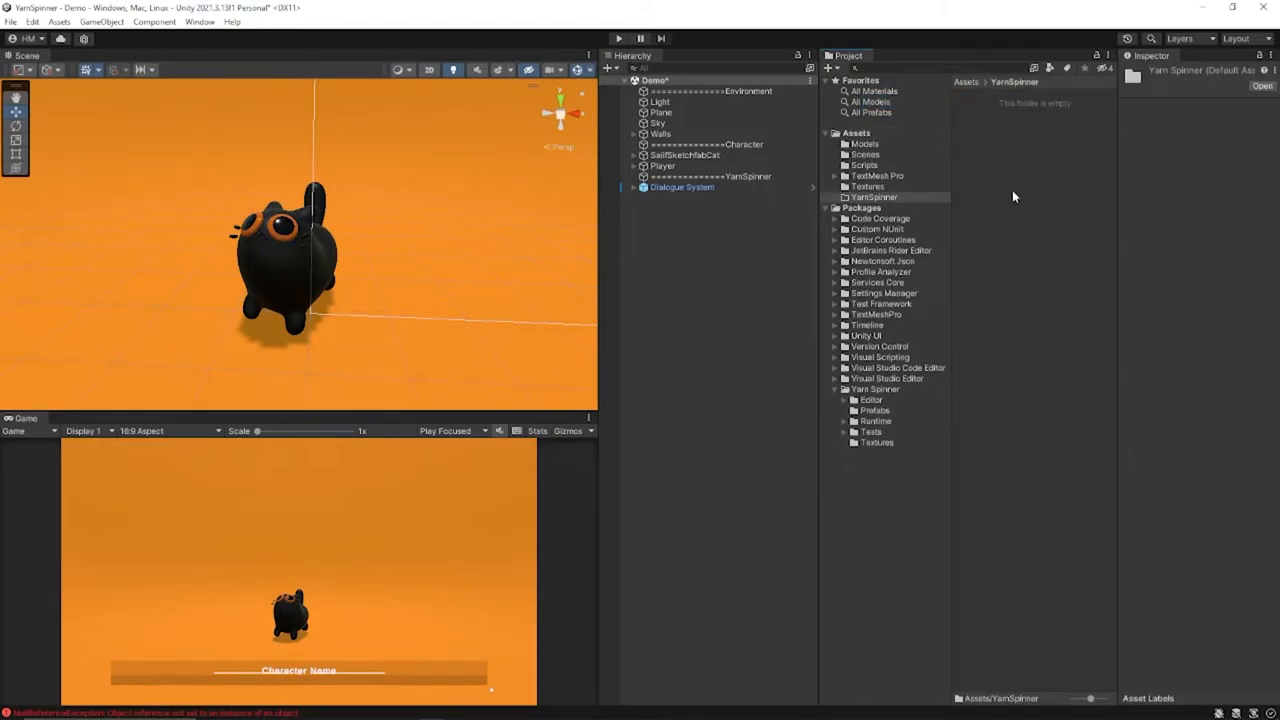
right_click(1030, 200)
type("PudgyCat")
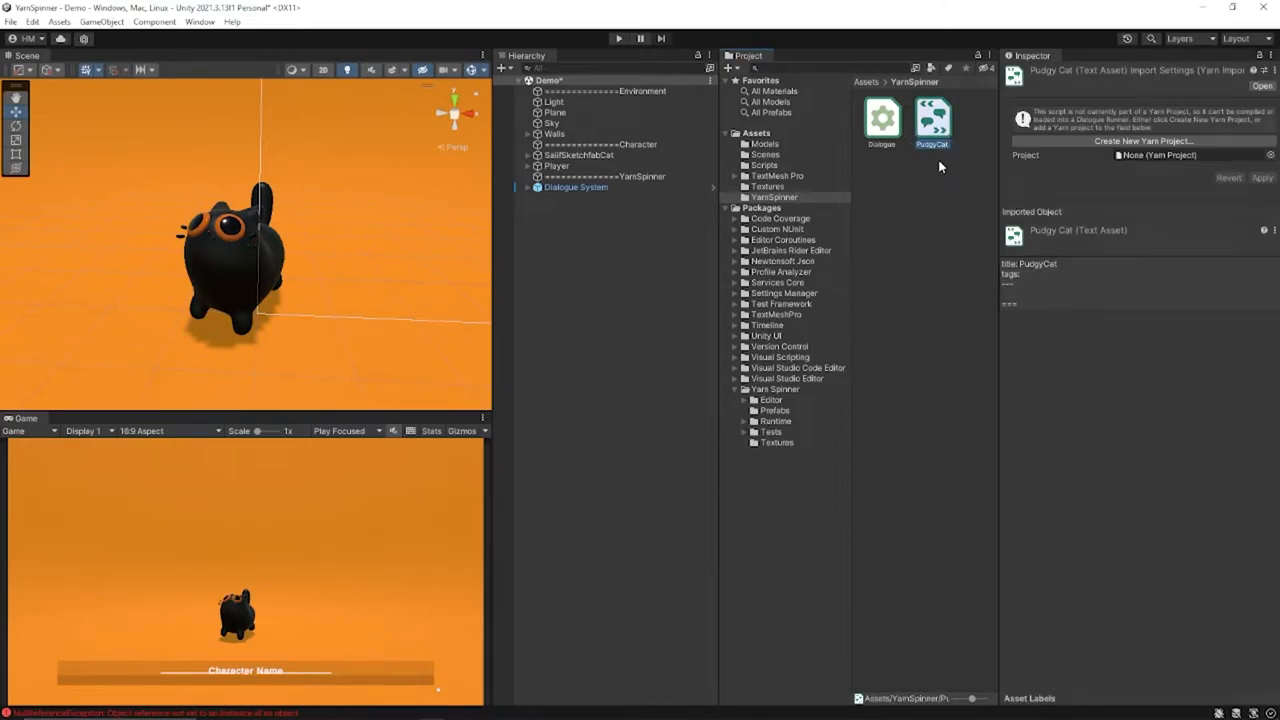
Step: Add PudgyCat as Element 0 of the Dialogue project's Source Scripts and confirm its project shows Dialogue
left_click(880, 120)
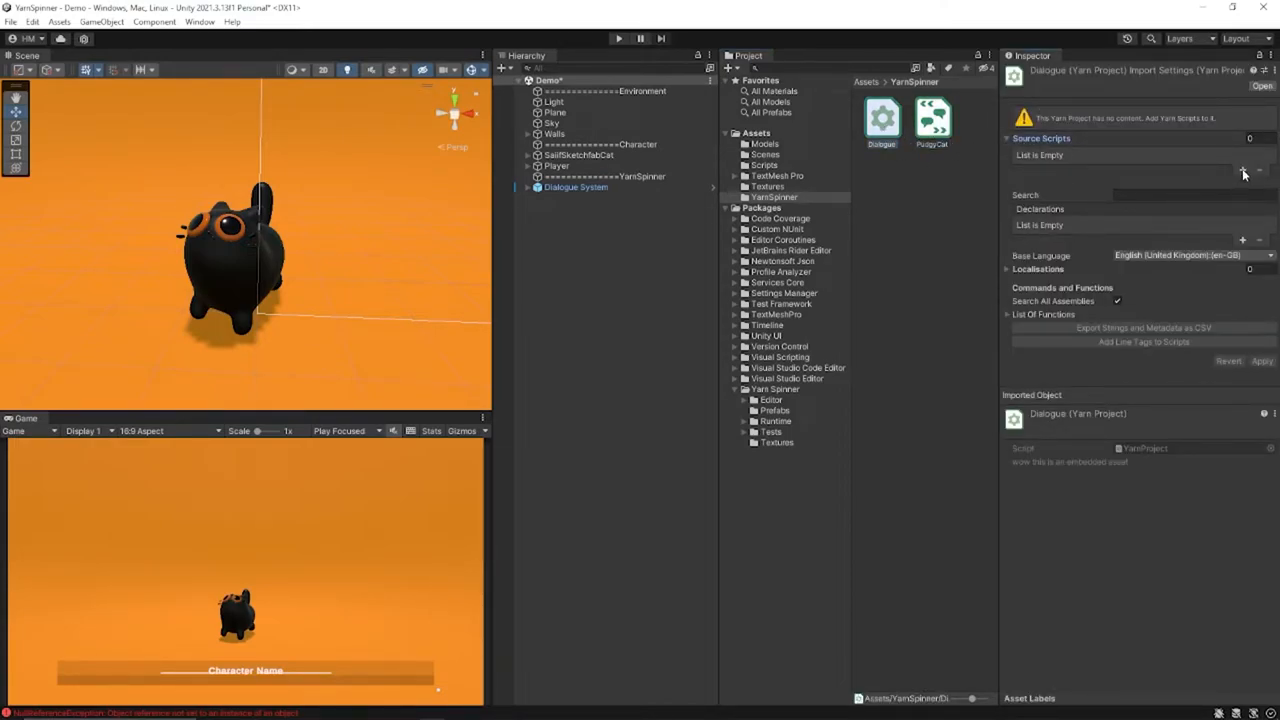
left_click(1244, 170)
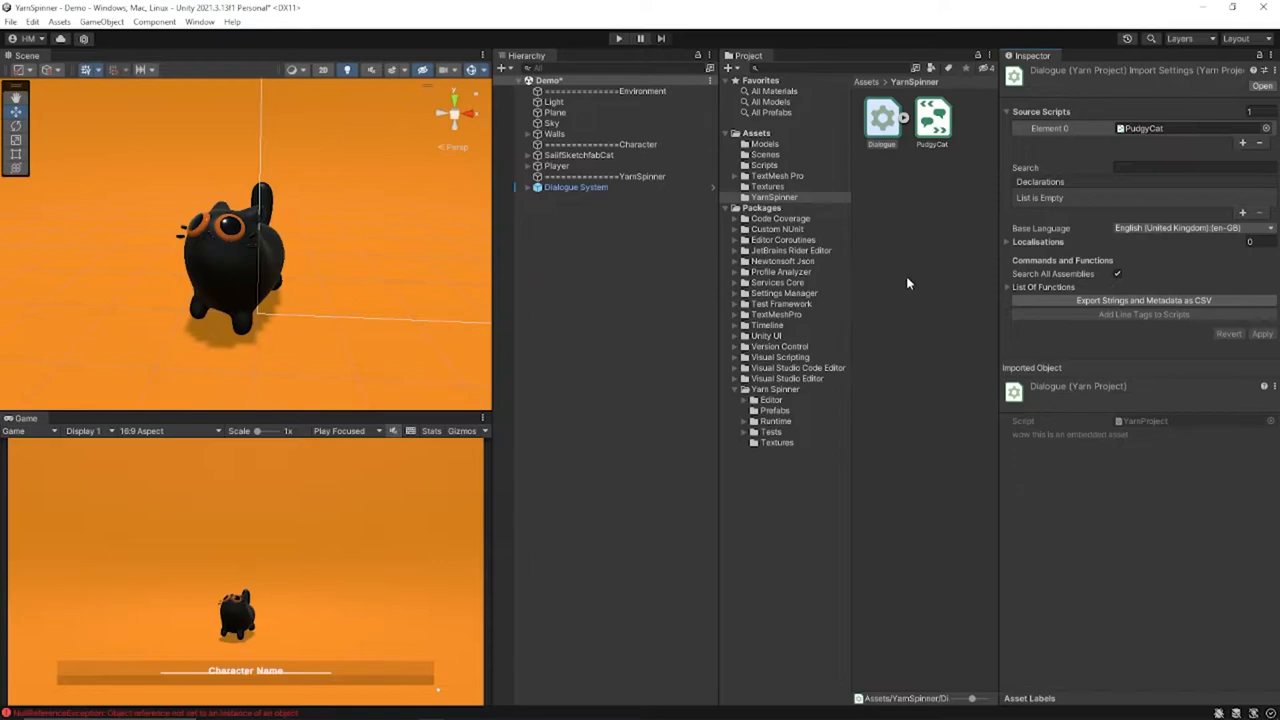
mouse_move(884, 276)
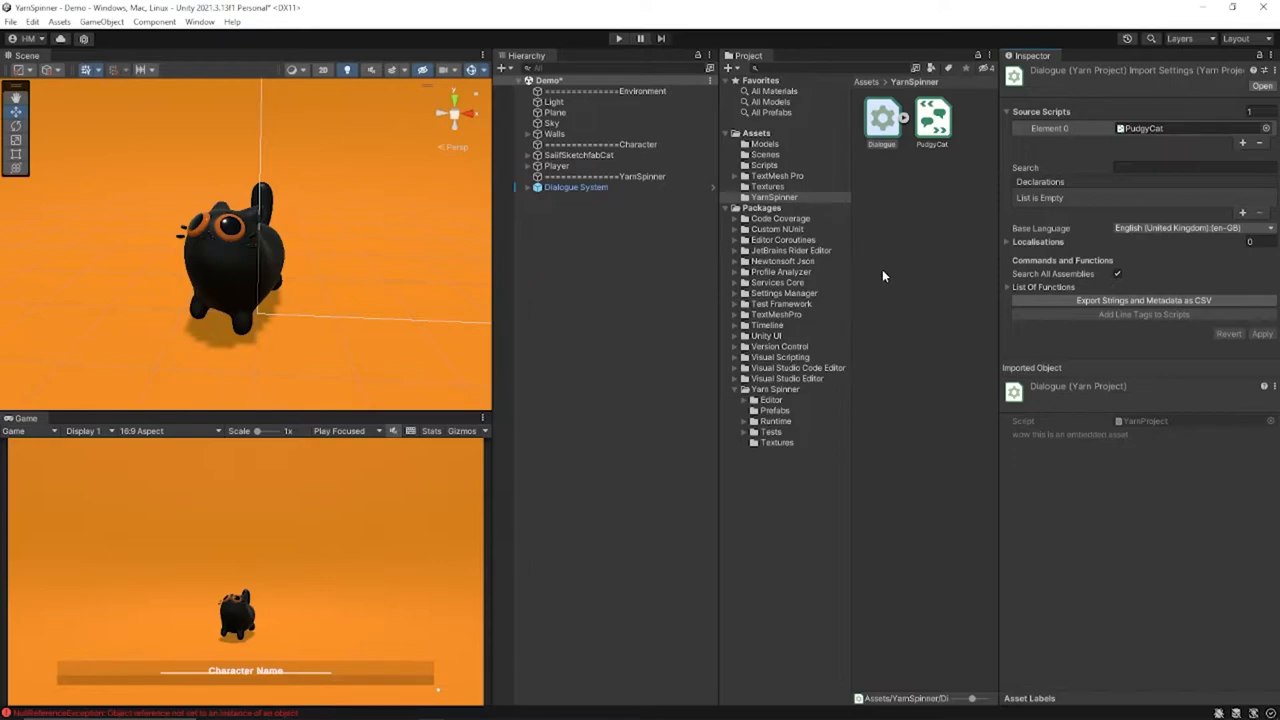
left_click(932, 120)
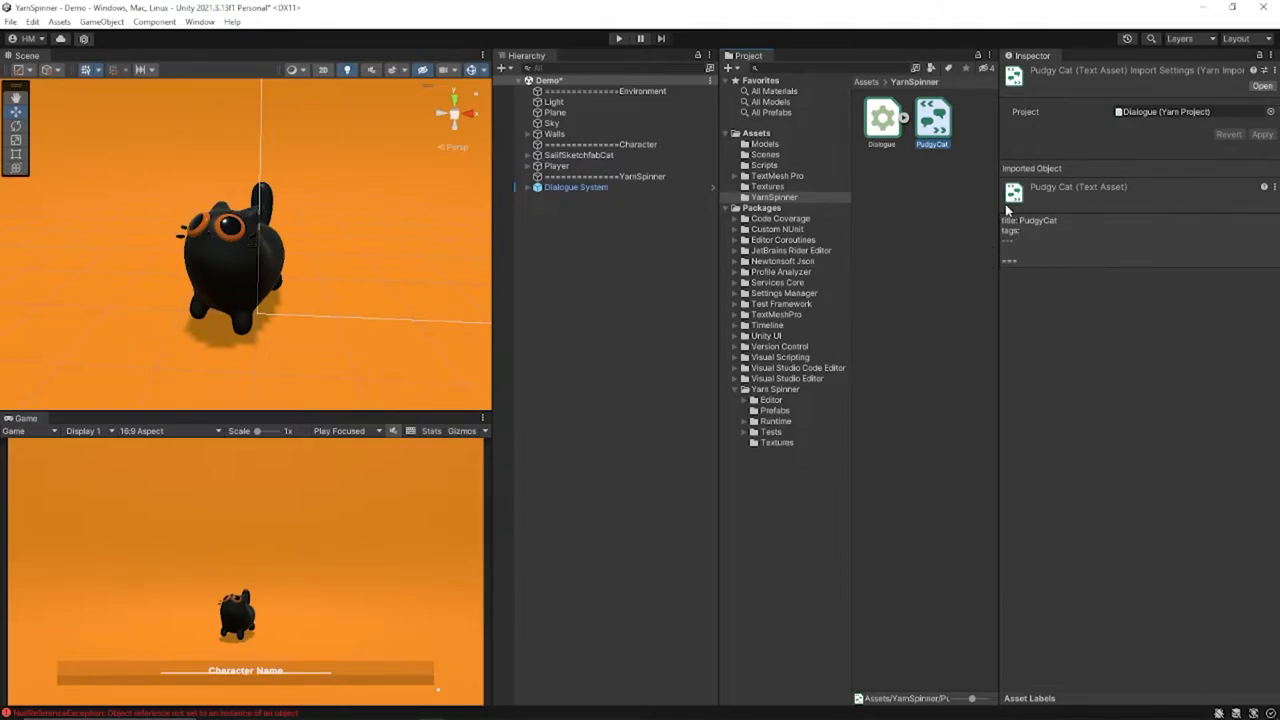
mouse_move(920, 220)
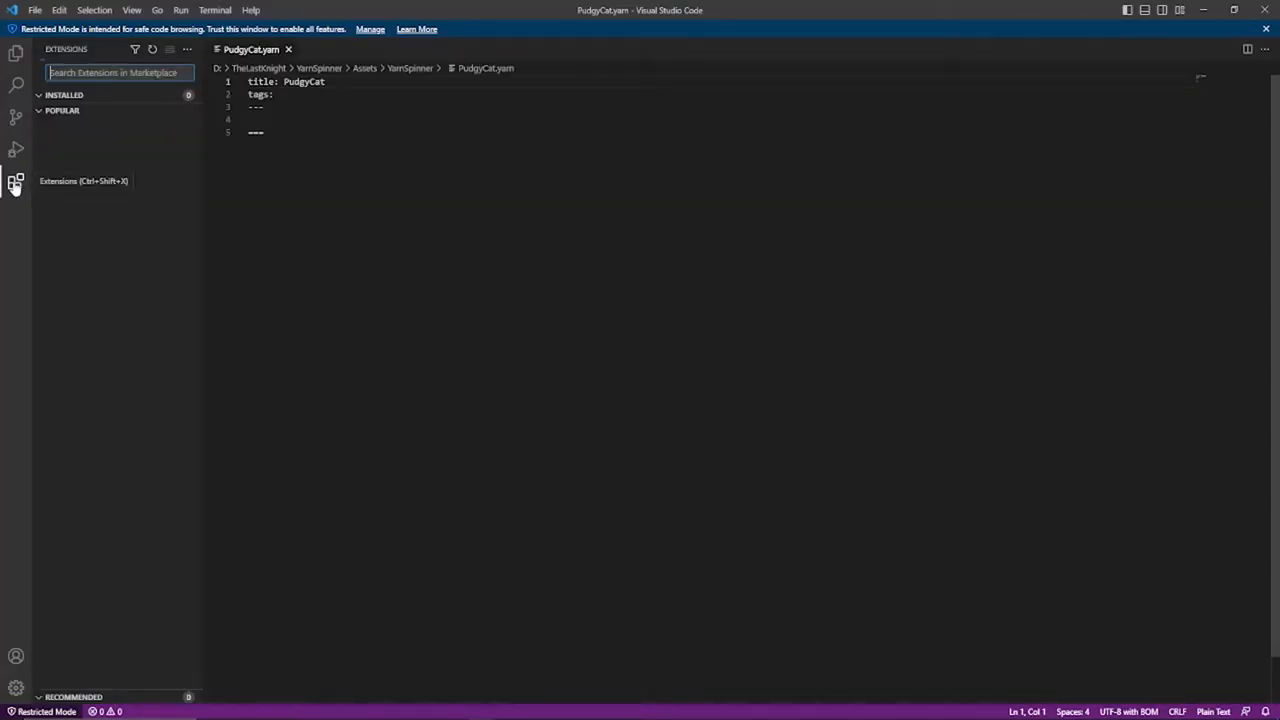
Step: Search 'yarn' in Extensions and install Yarn Spinner by Secret Lab, trusting the workspace
left_click(16, 180)
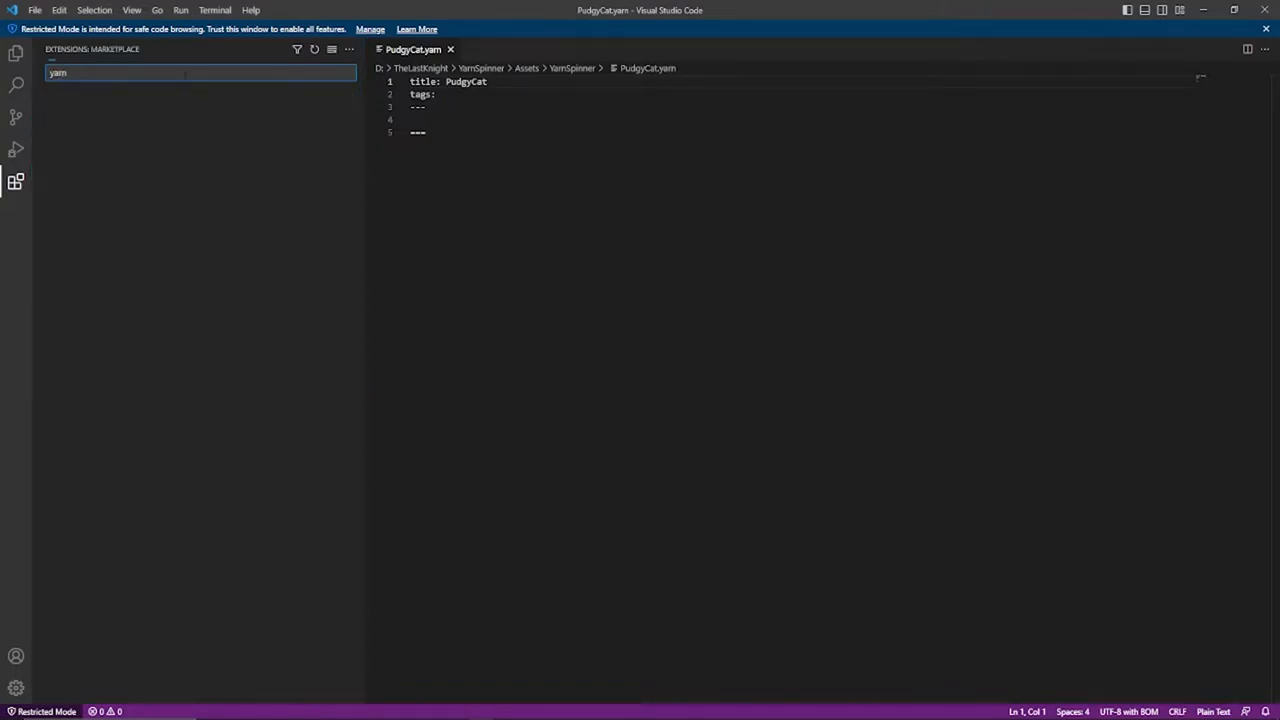
type("yarn")
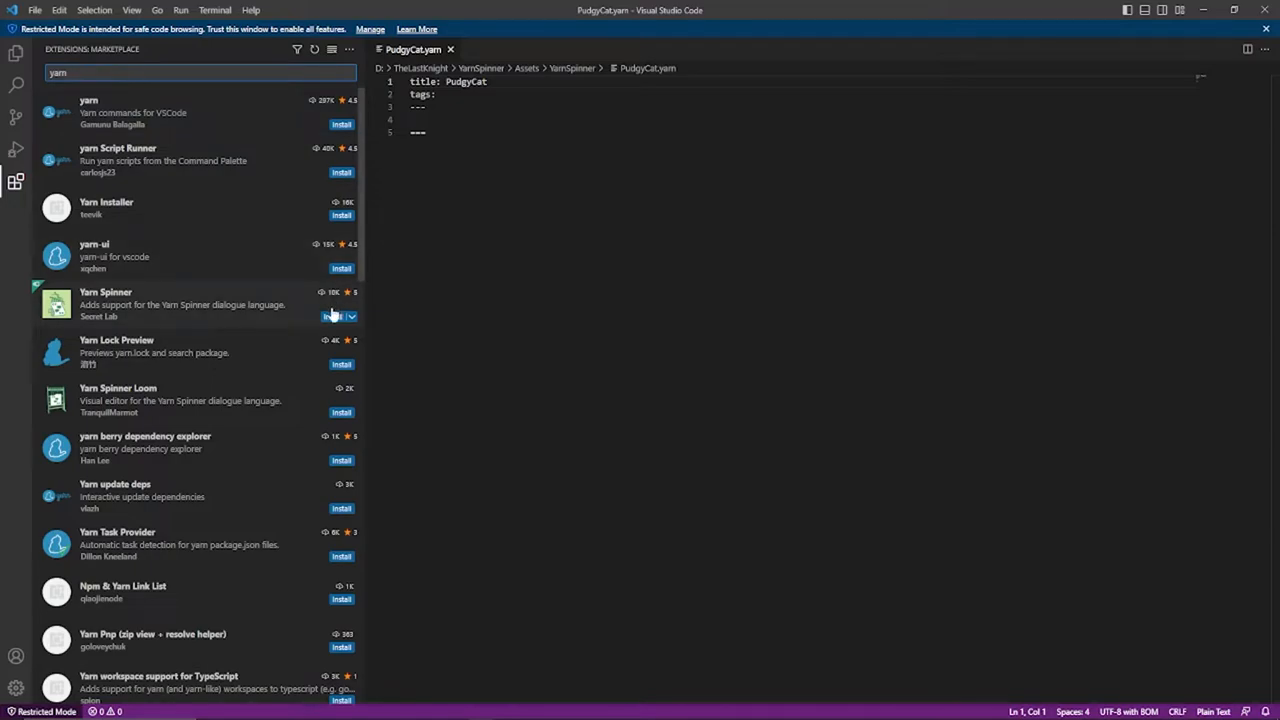
left_click(104, 304)
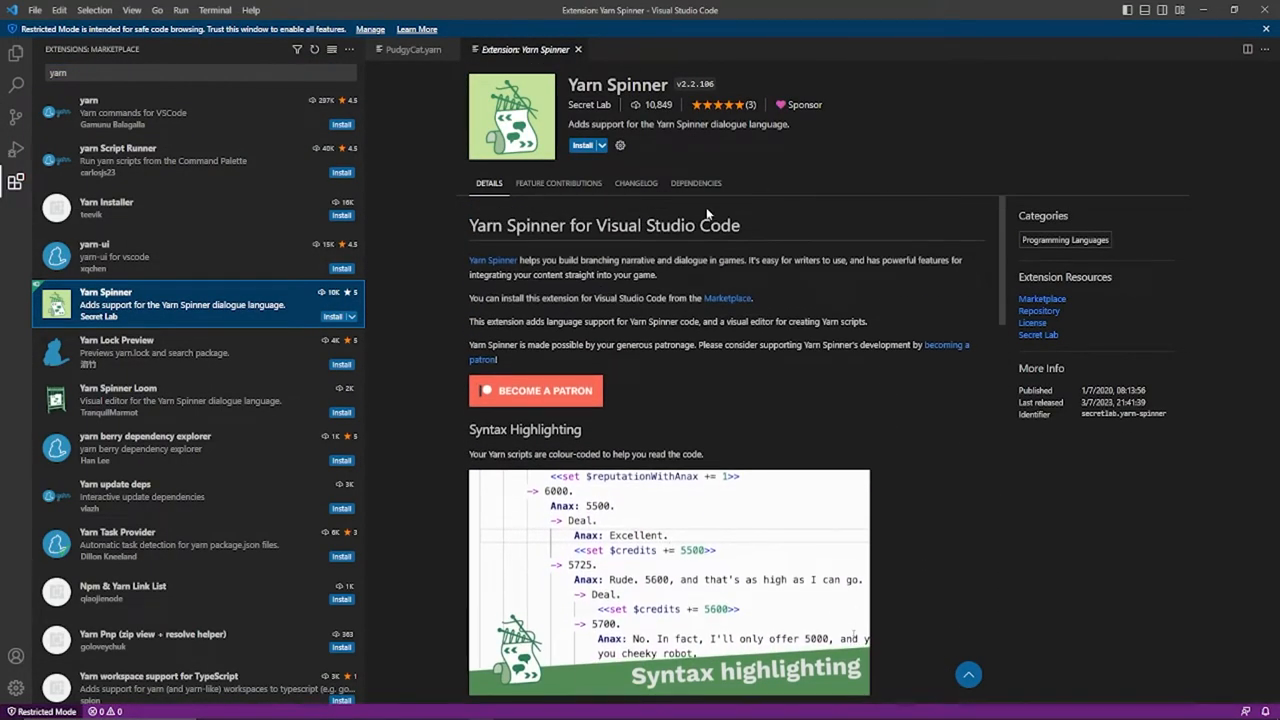
left_click(584, 144)
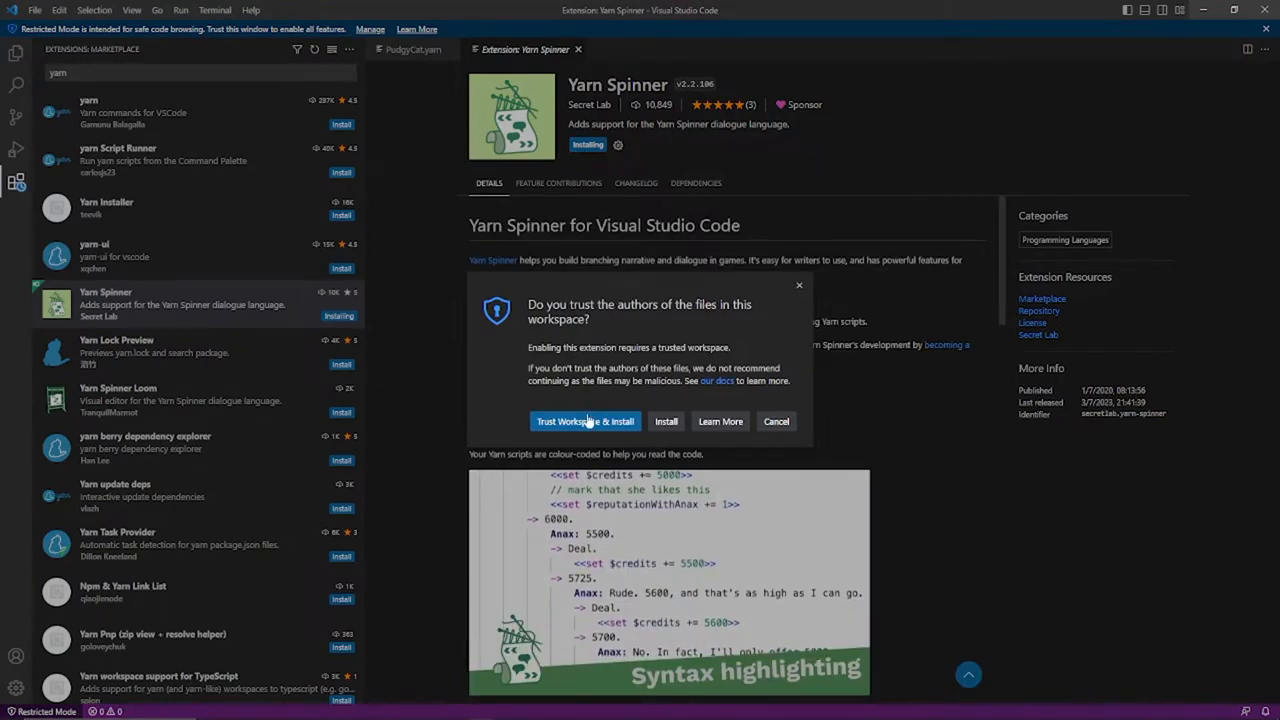
left_click(584, 420)
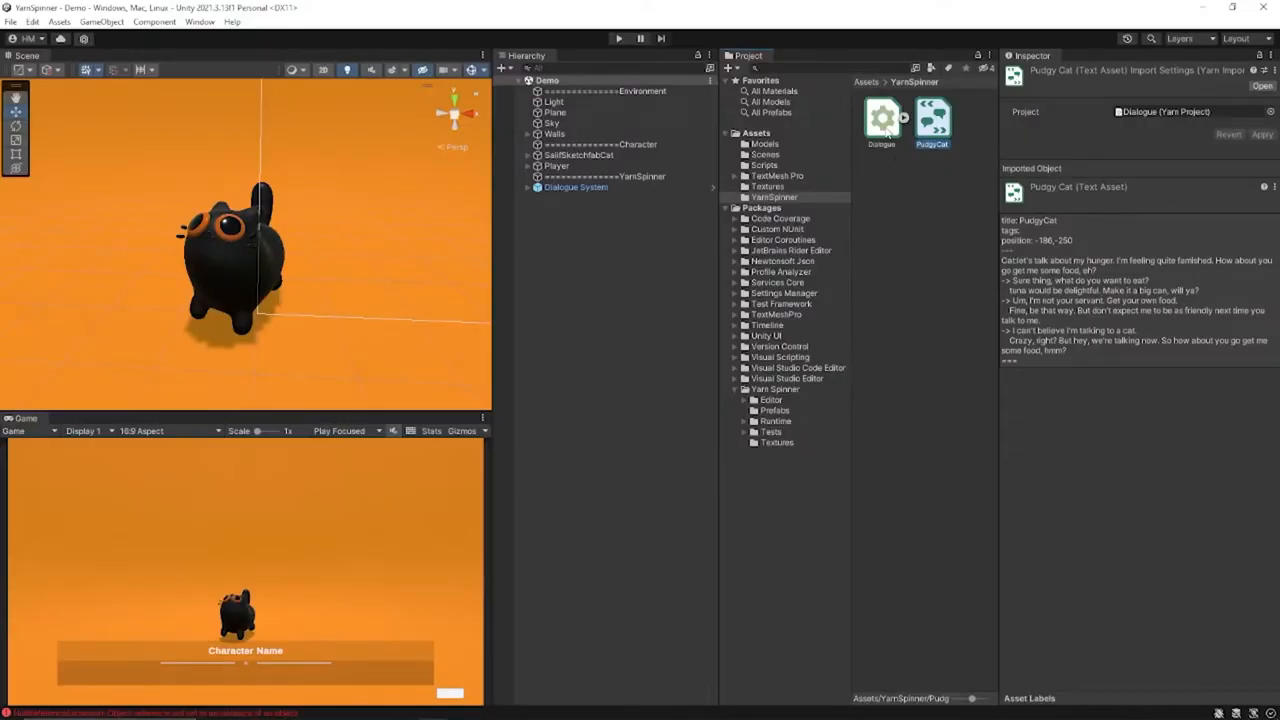
Step: Assign the Dialogue Yarn project to the Dialogue Runner with PudgyCat as start node and review the import
left_click(880, 120)
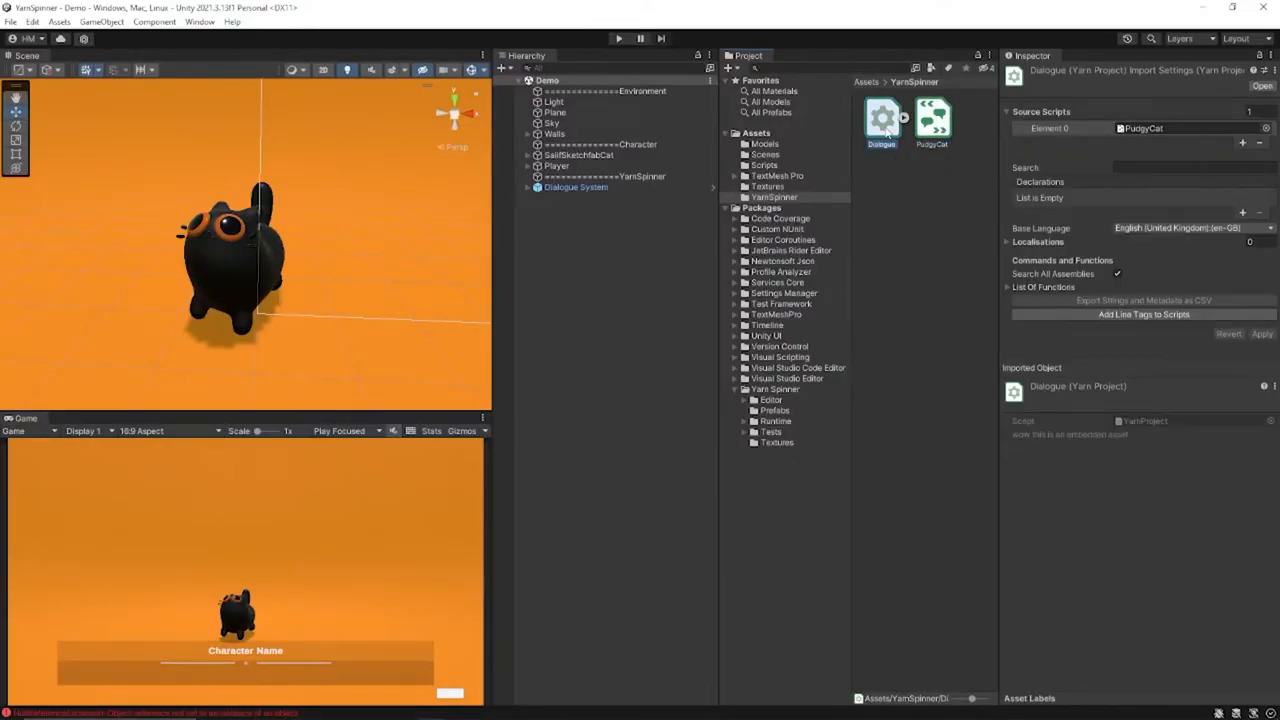
left_click(576, 188)
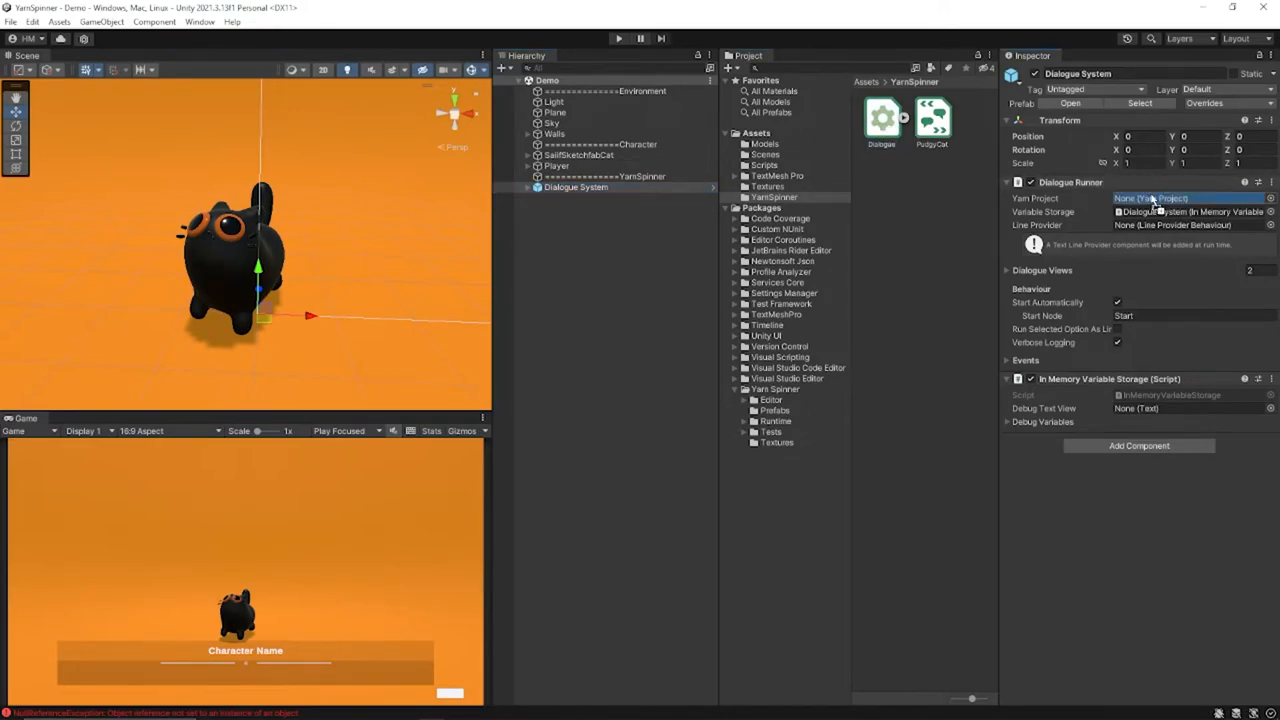
left_click(1150, 198)
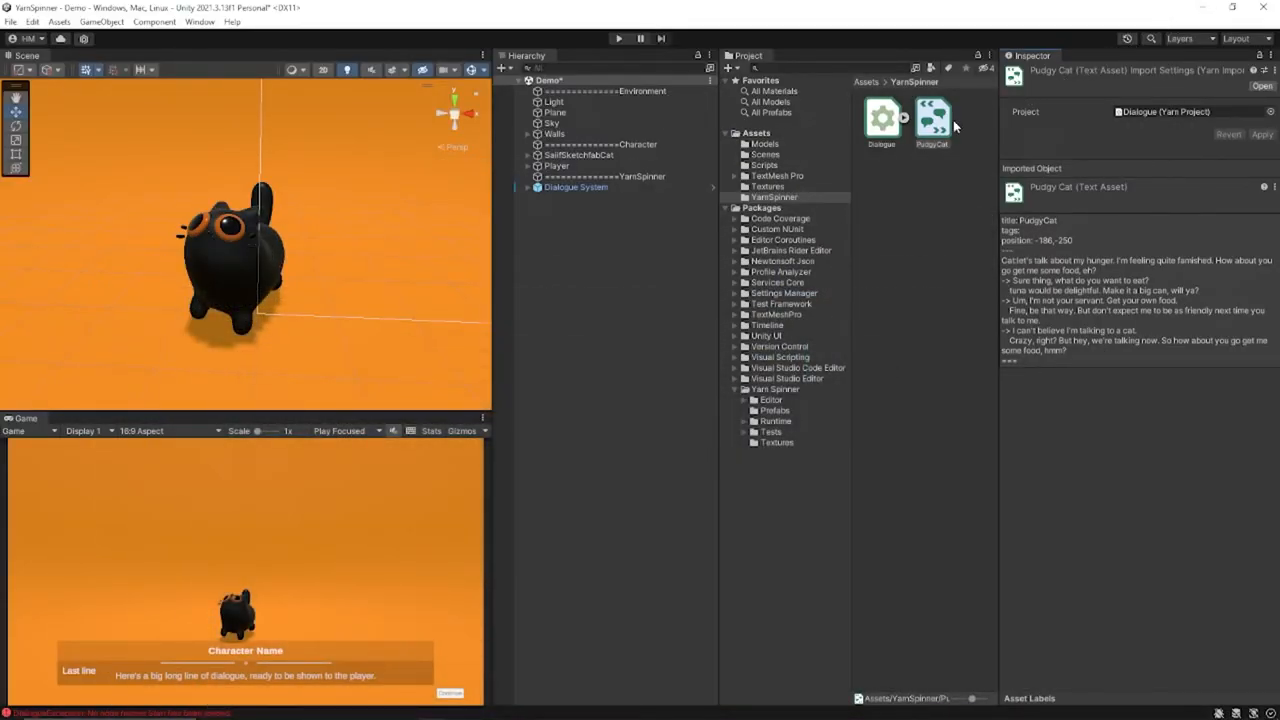
left_click(576, 188)
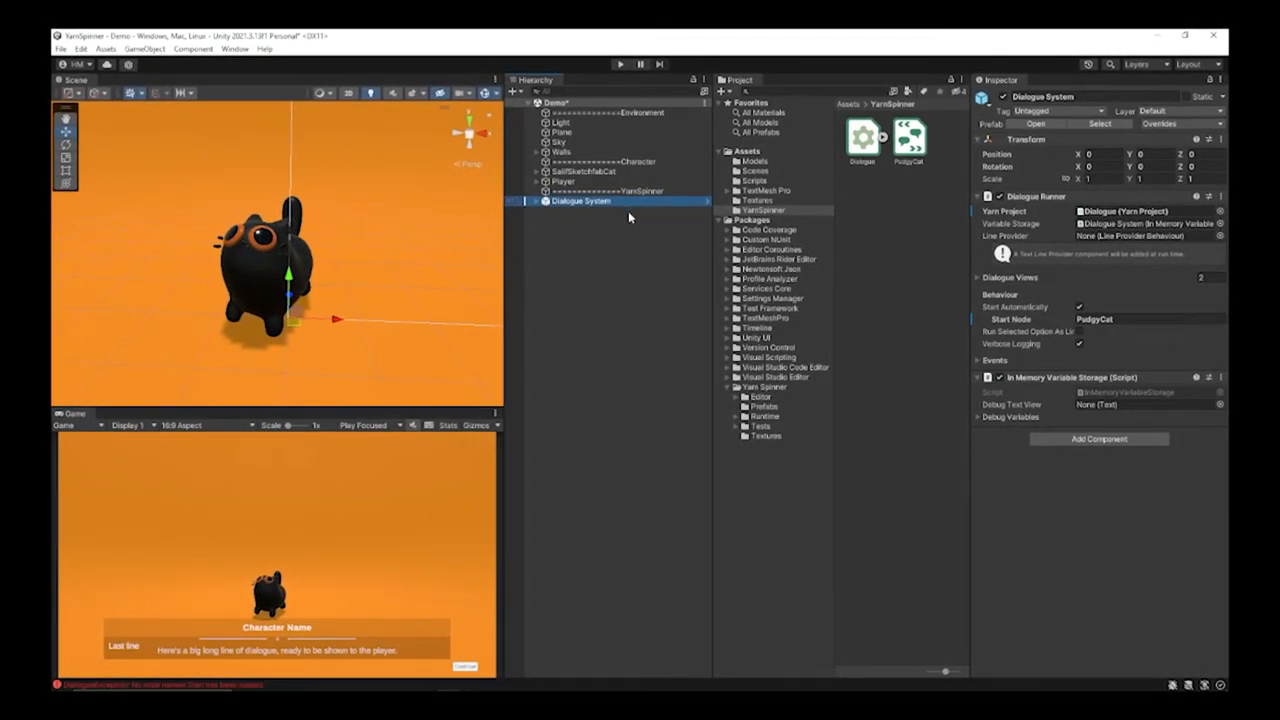
mouse_move(680, 136)
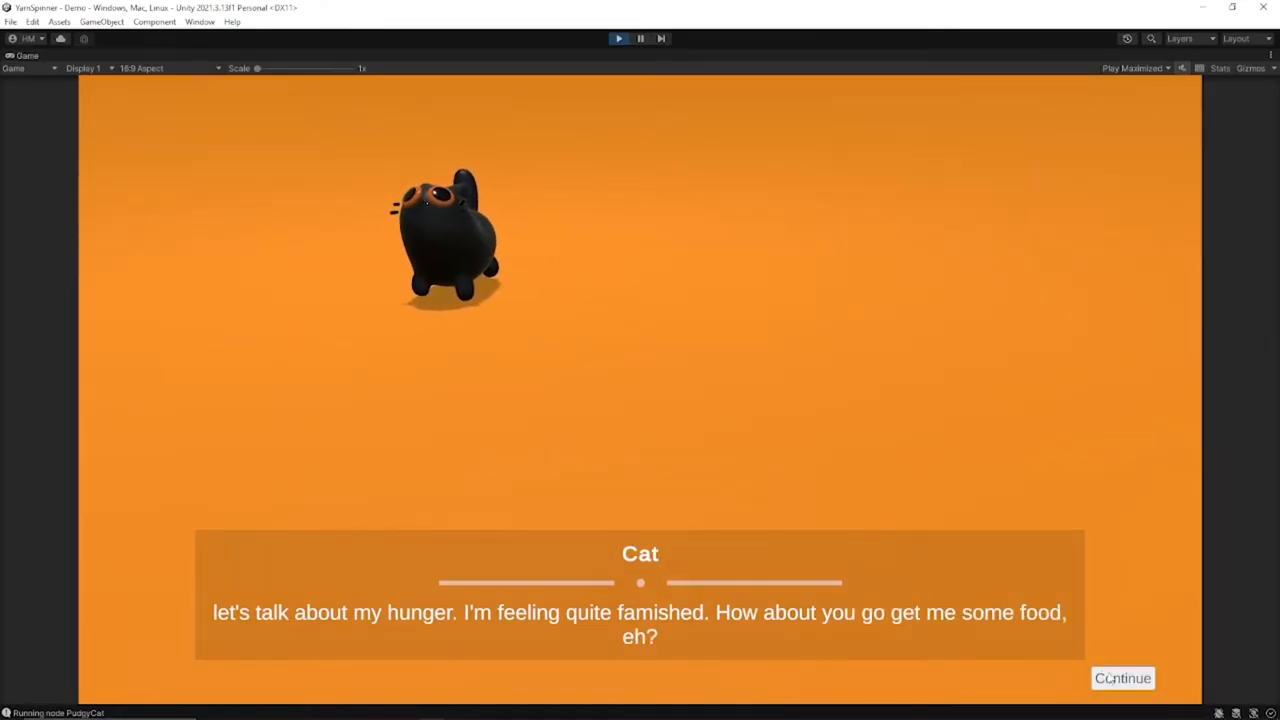
Step: Continue the cat's opening, choose 'Sure thing, what do you want to eat?' and read the tuna response
left_click(1122, 678)
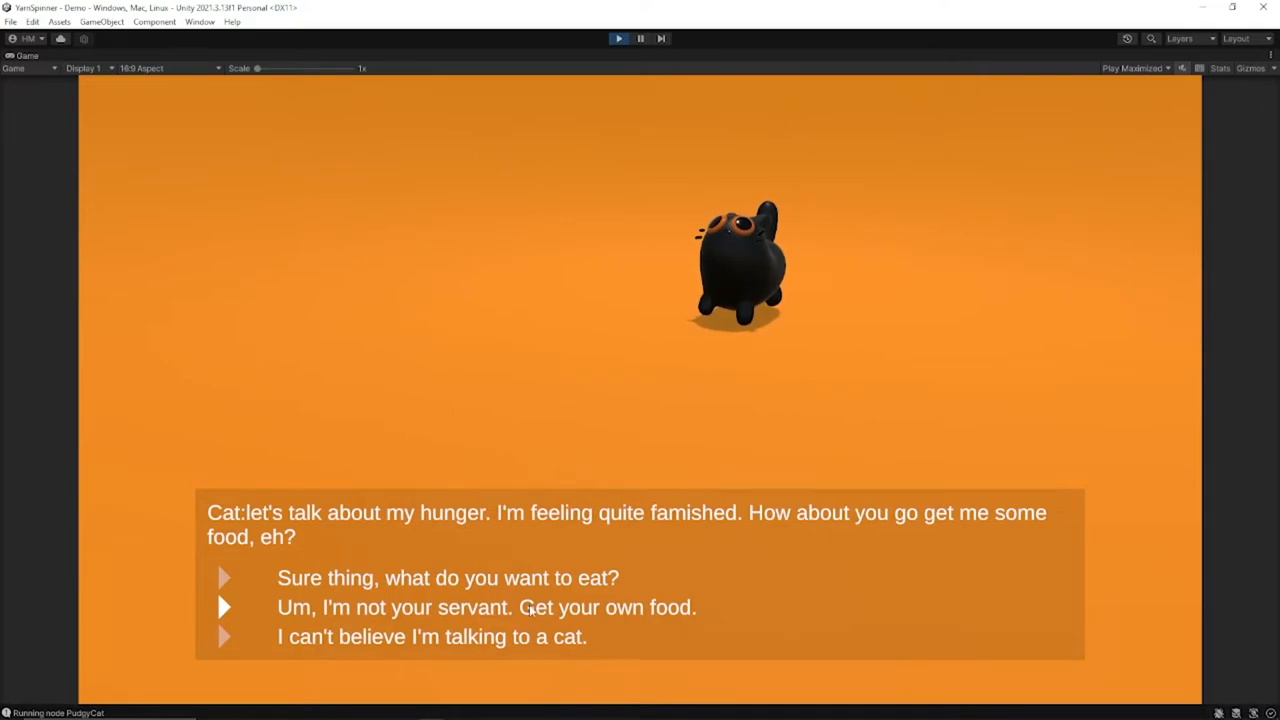
left_click(486, 608)
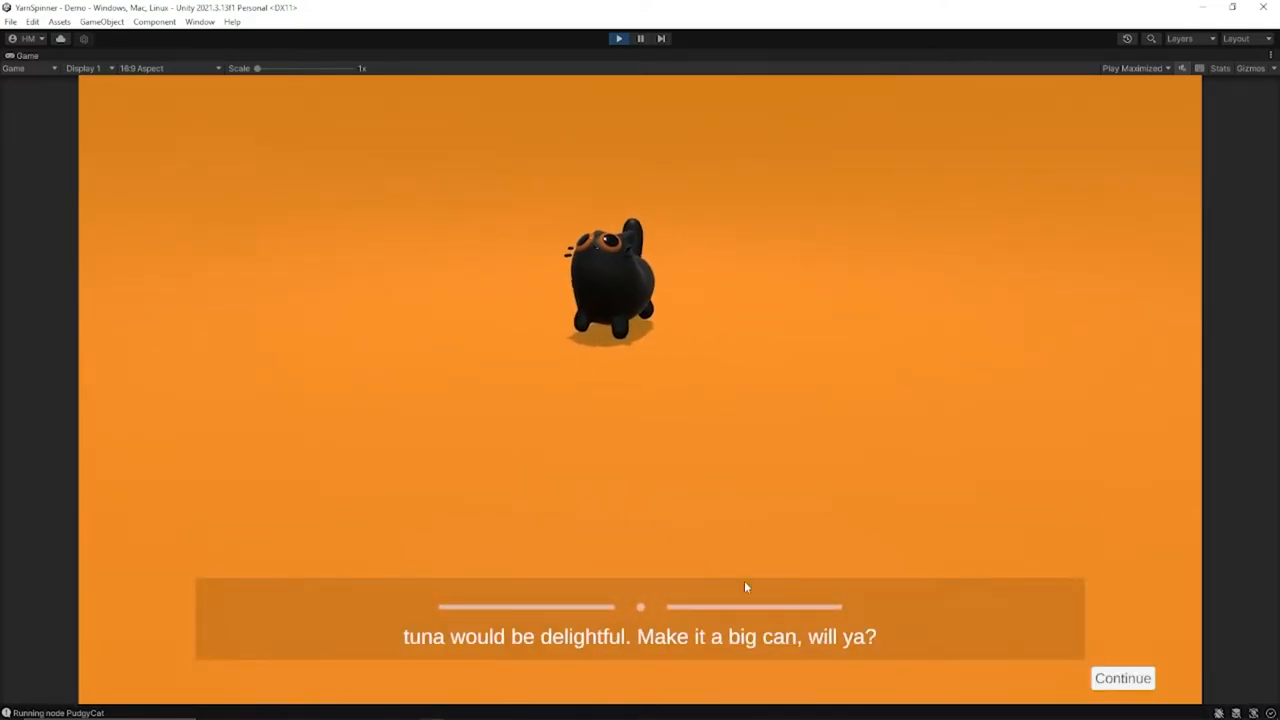
left_click(1122, 678)
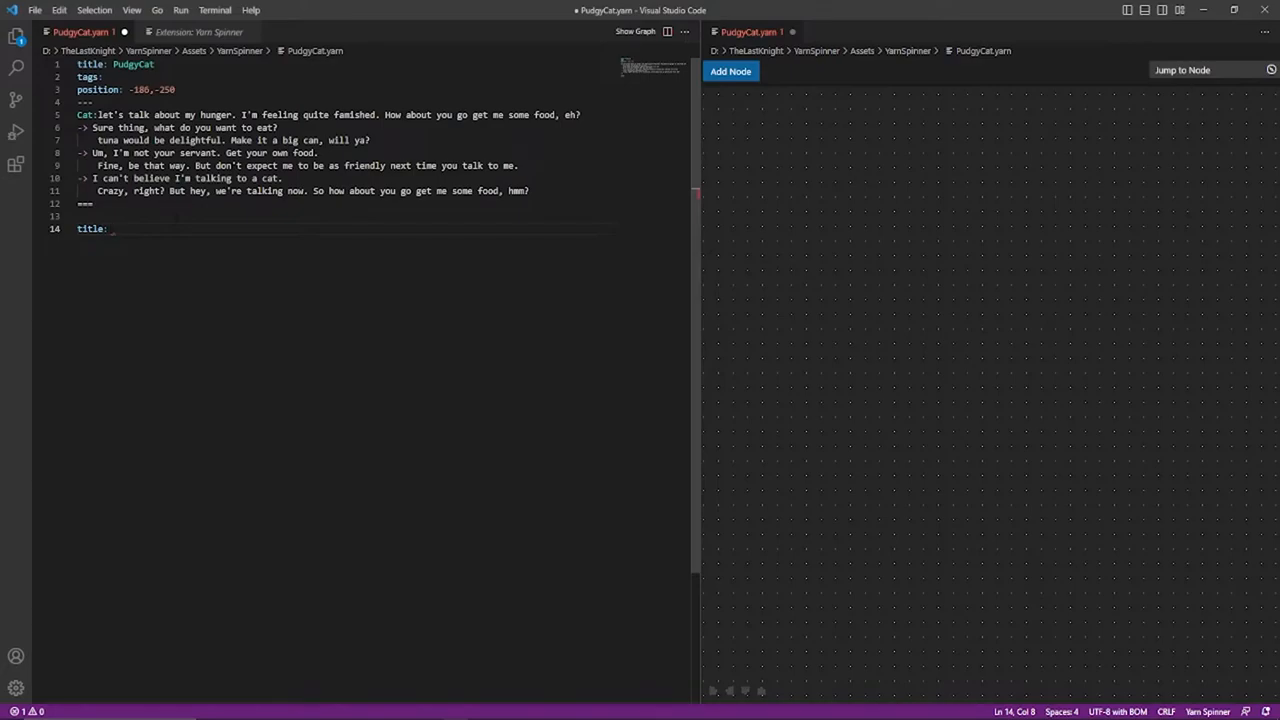
Step: Add a PositiveResponse node, <<jump PositiveResponse>> under the first option, and Negative/Confused Response nodes
type("PositiveResponse")
left_click(382, 140)
type("<<>>")
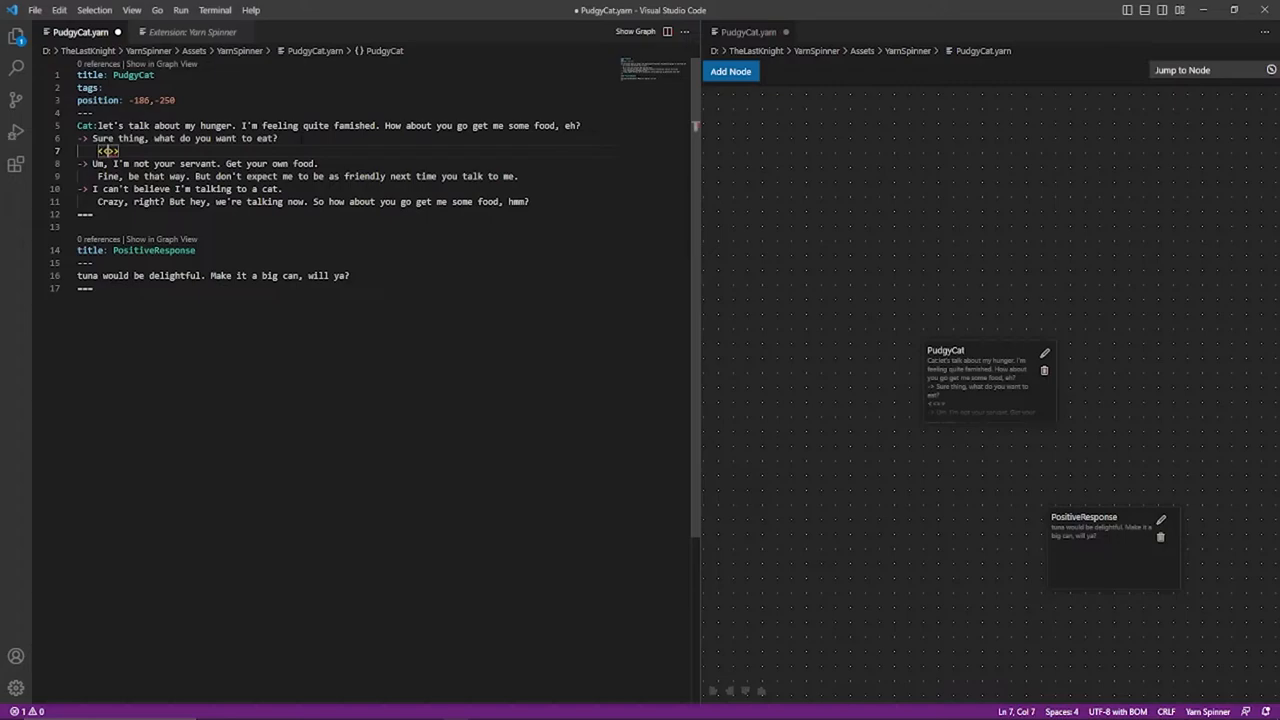
type("jump P")
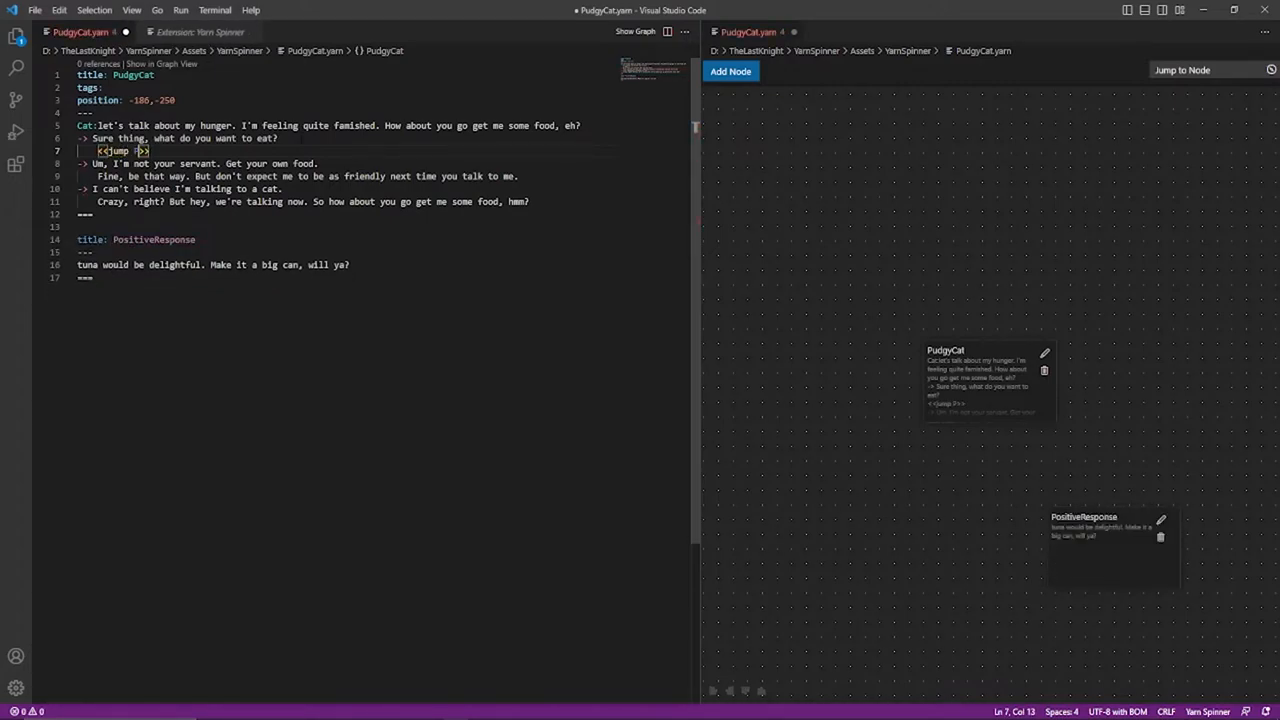
type("ositive")
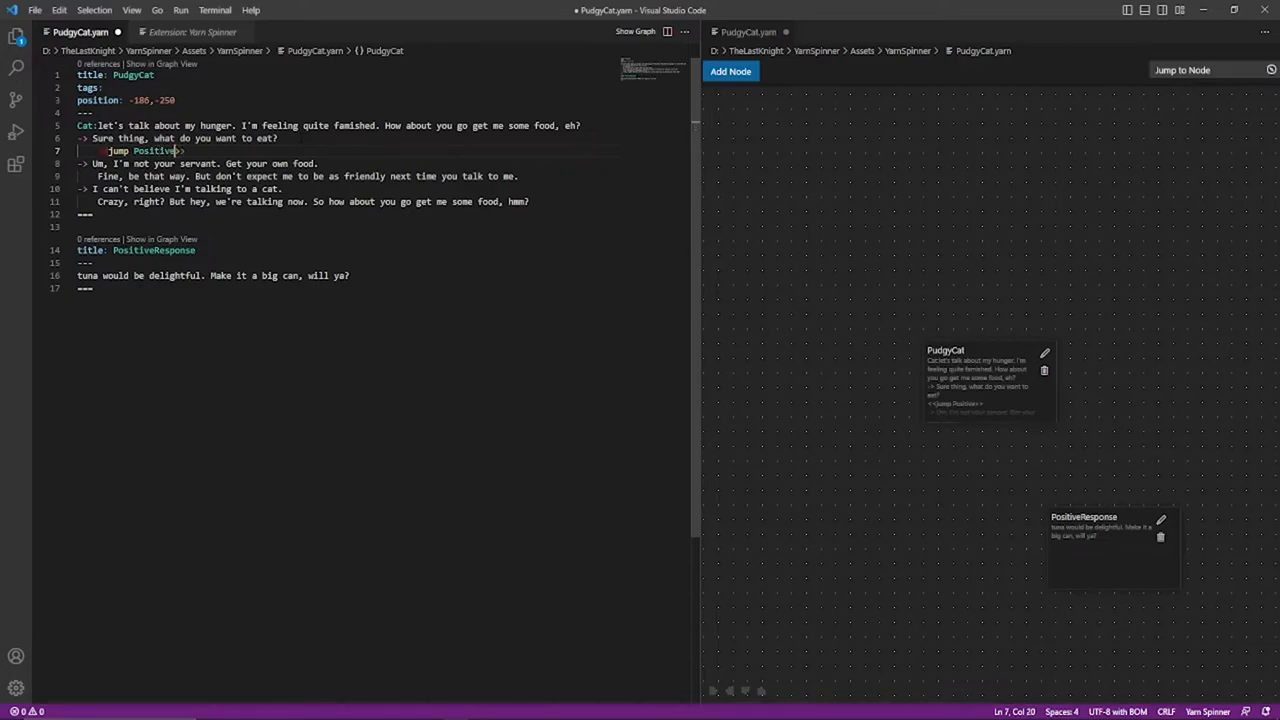
type("Response")
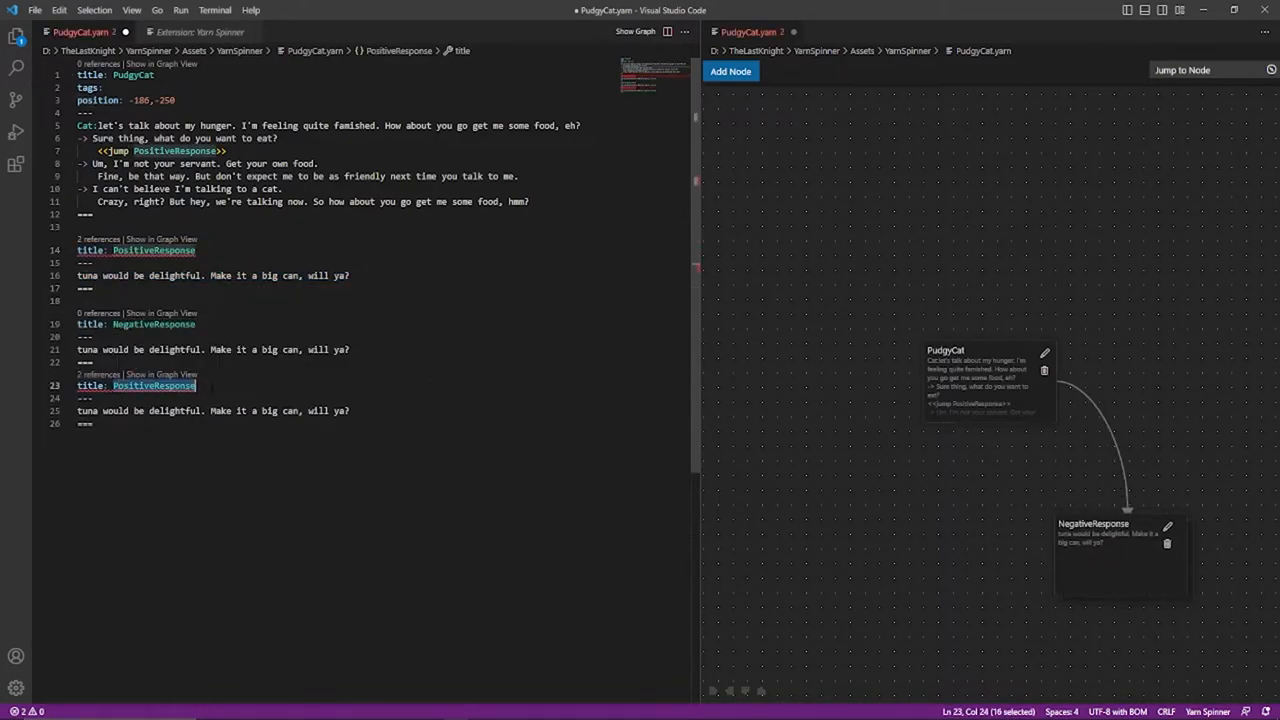
type("Confused Response")
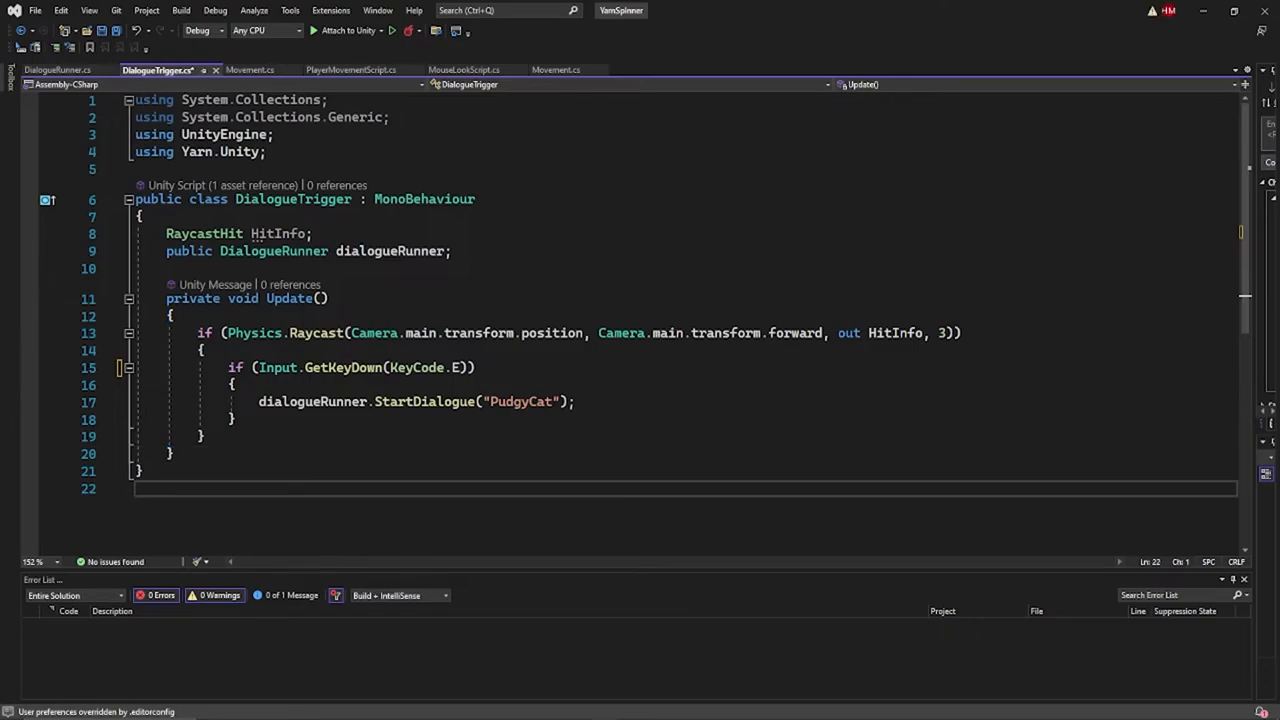
key("ctrl+s")
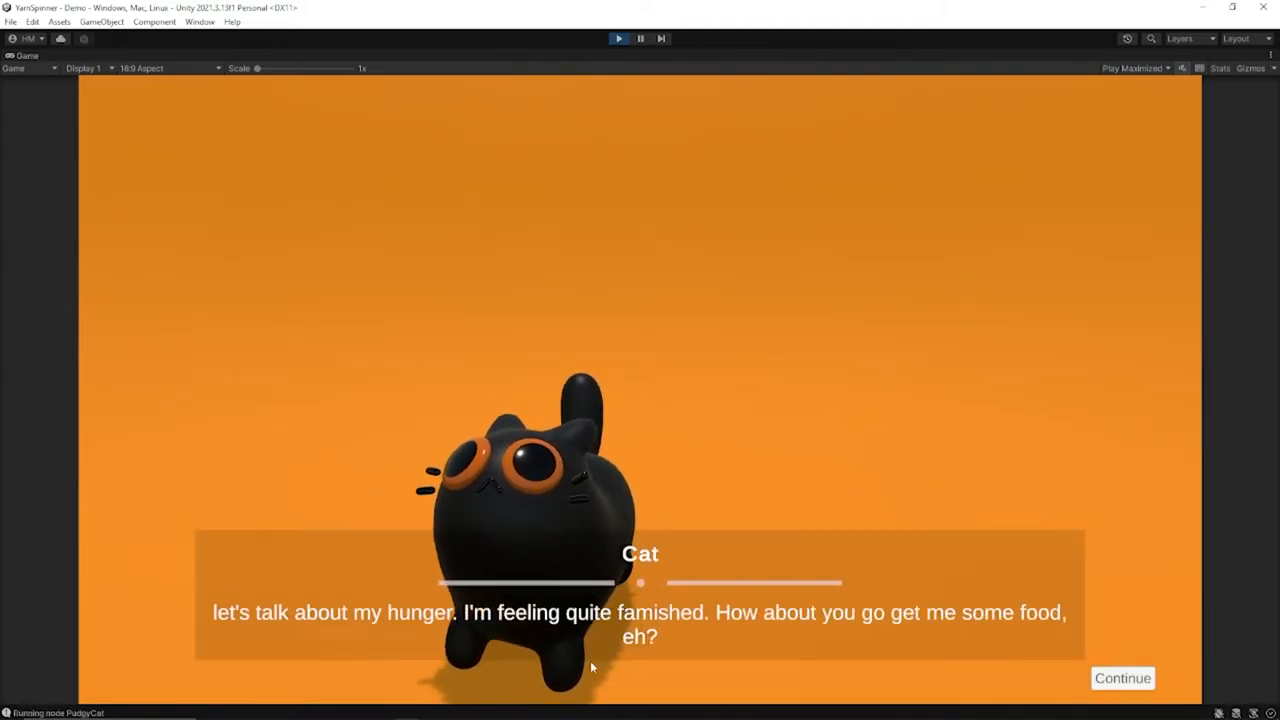
Step: Advance past the cat's opening hunger line and pick one of the three replies
left_click(1122, 678)
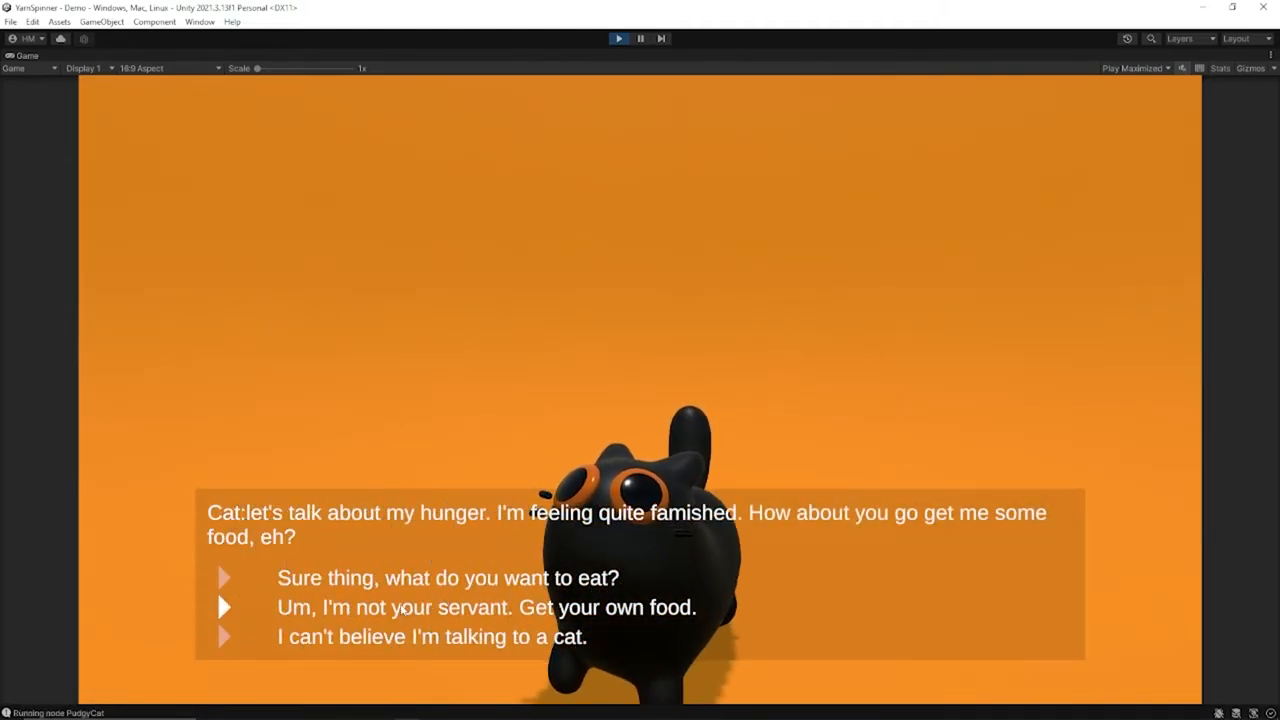
left_click(486, 608)
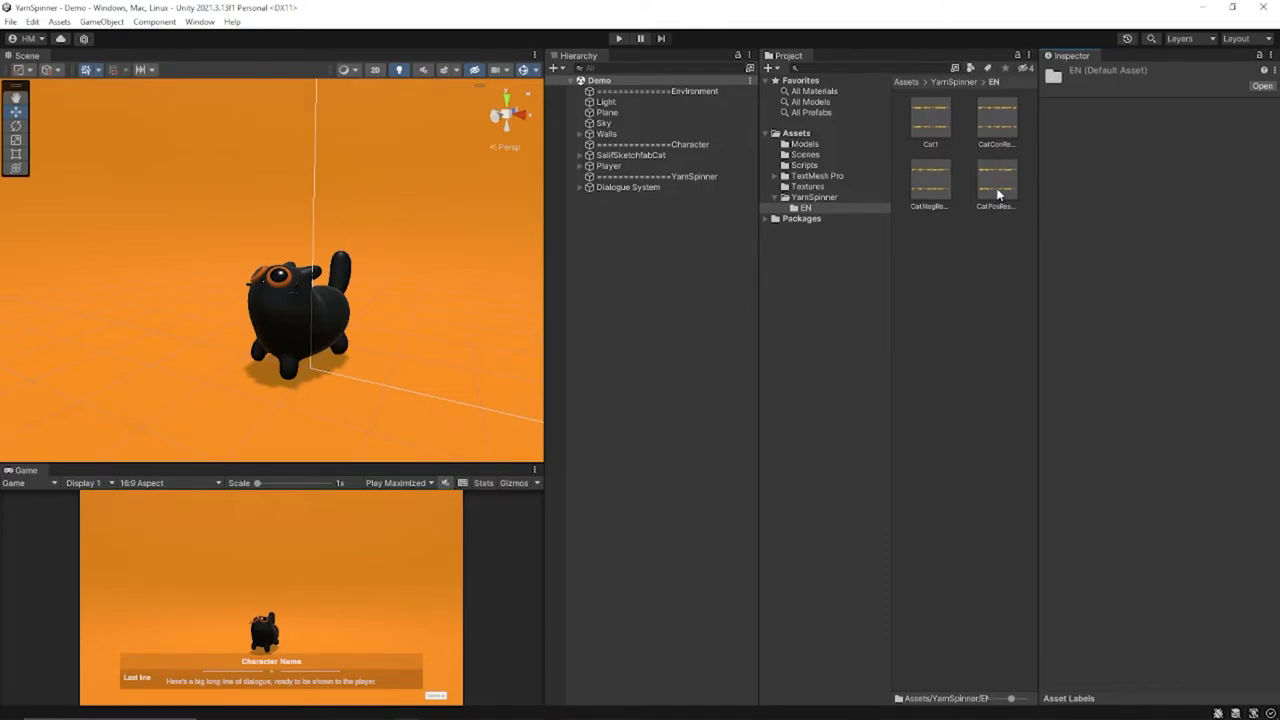
Step: Inspect the Cat 1 and Cat Neg Response voice clips in the EN audio folder
left_click(928, 184)
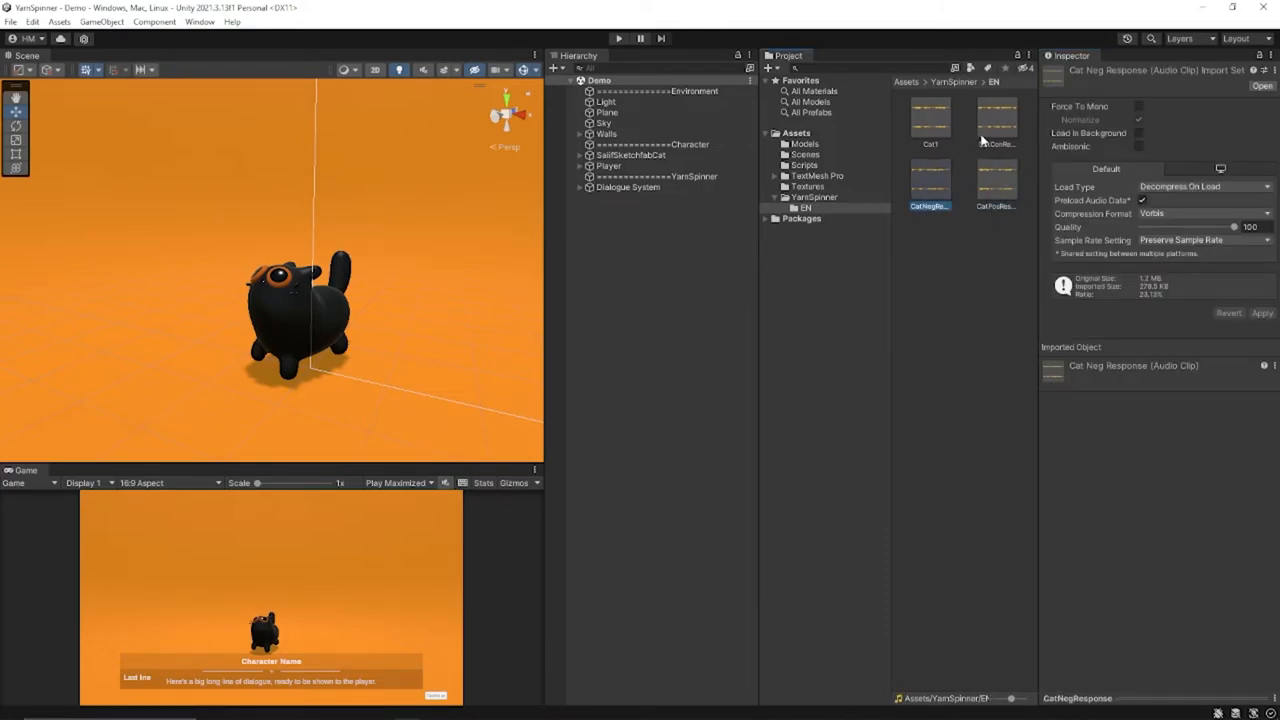
left_click(930, 118)
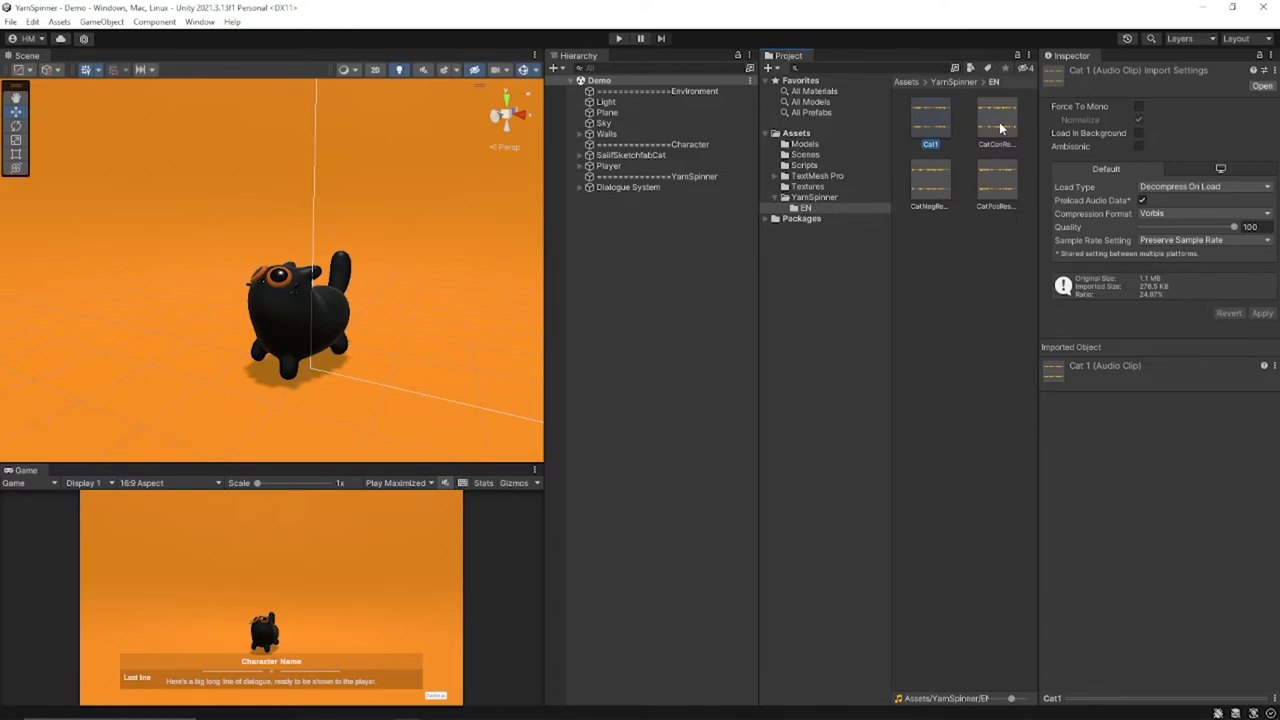
left_click(928, 180)
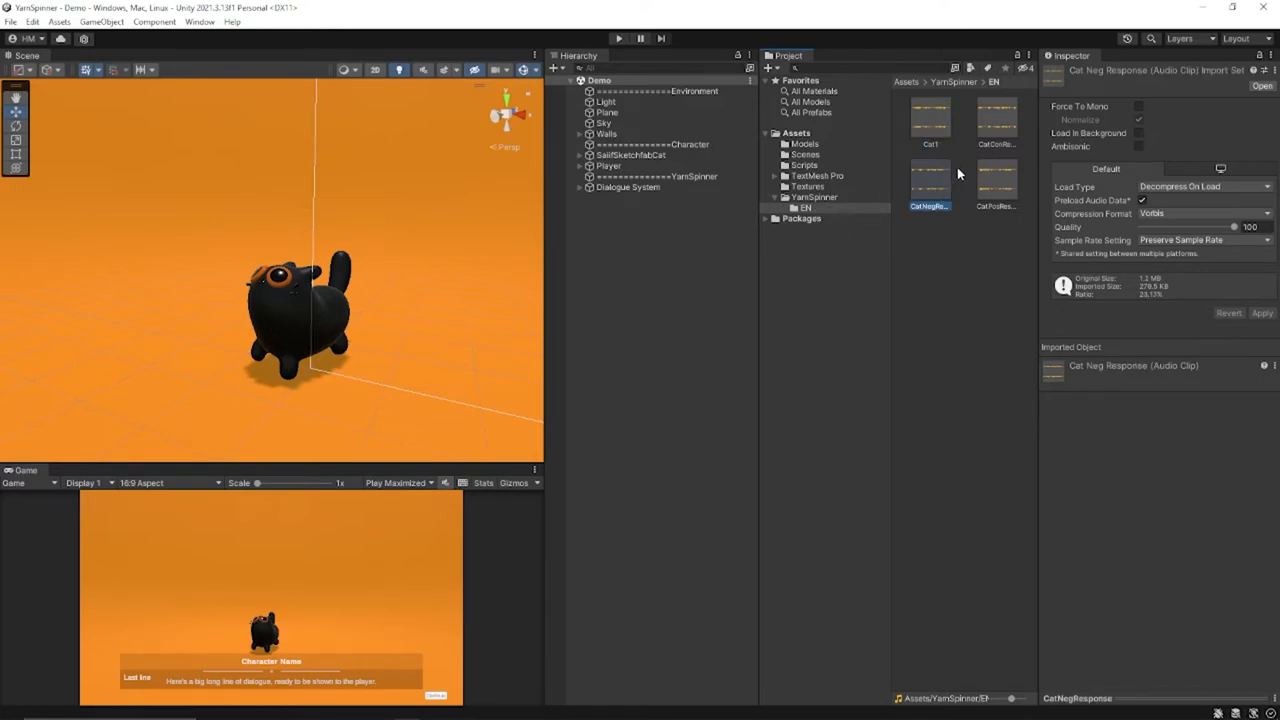
left_click(814, 198)
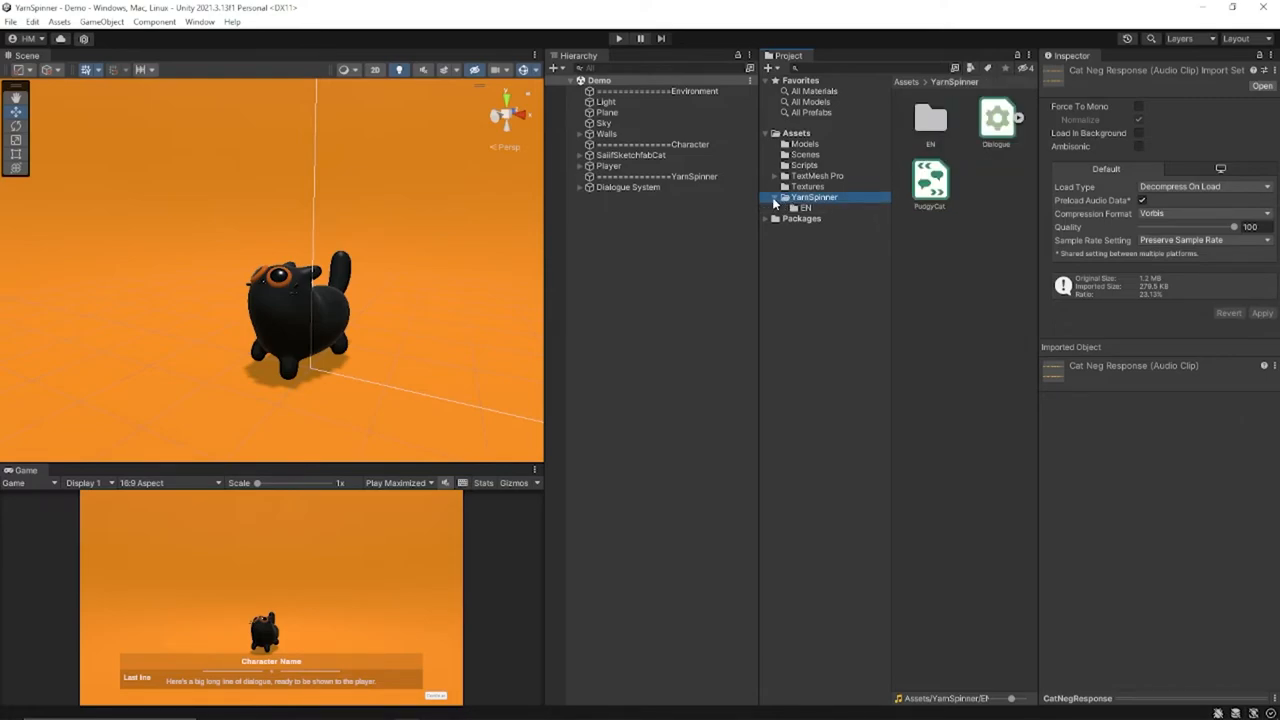
Step: Add an English (United Kingdom) localisation to the Dialogue Yarn project using the EN assets folder
left_click(996, 118)
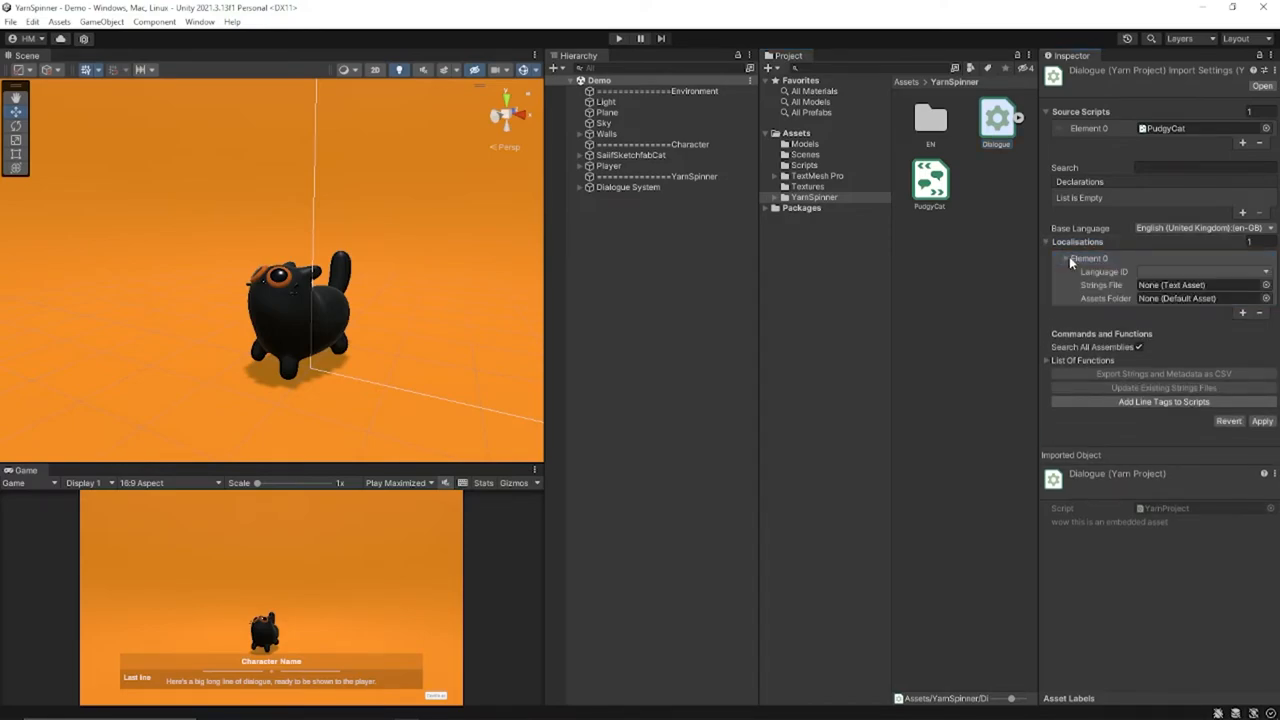
left_click(1200, 272)
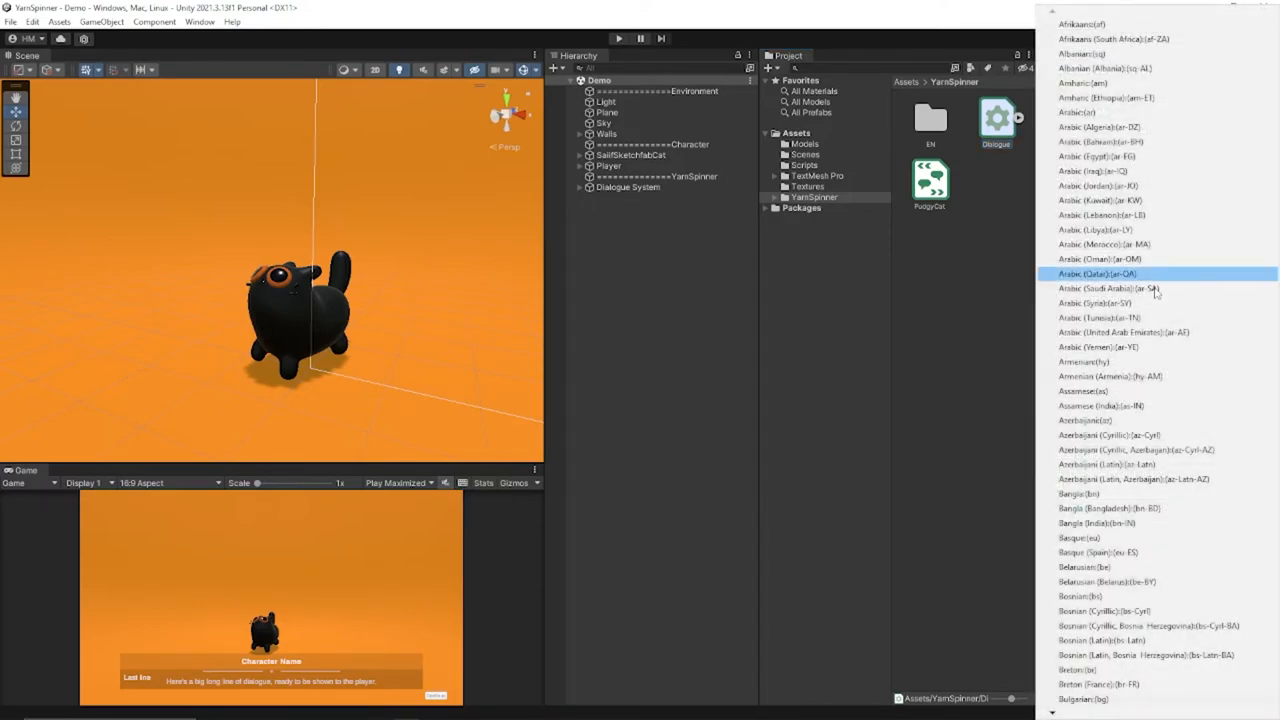
scroll("down", 3)
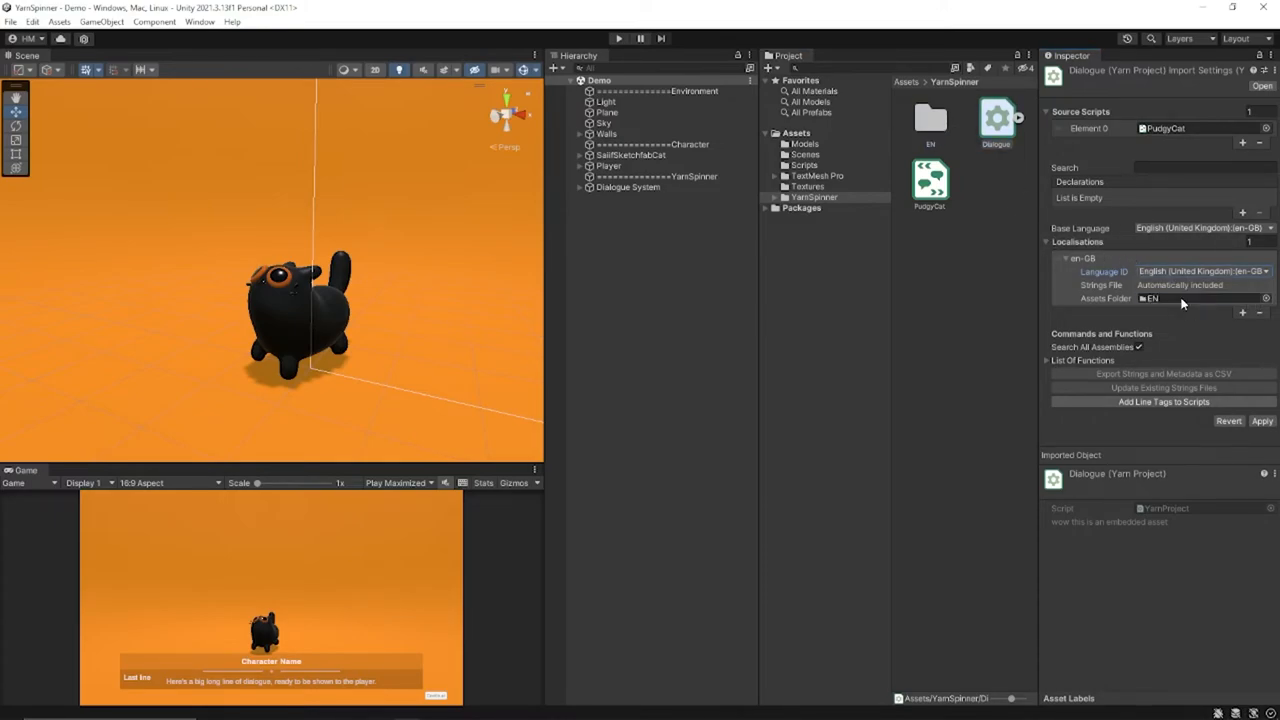
mouse_move(1196, 364)
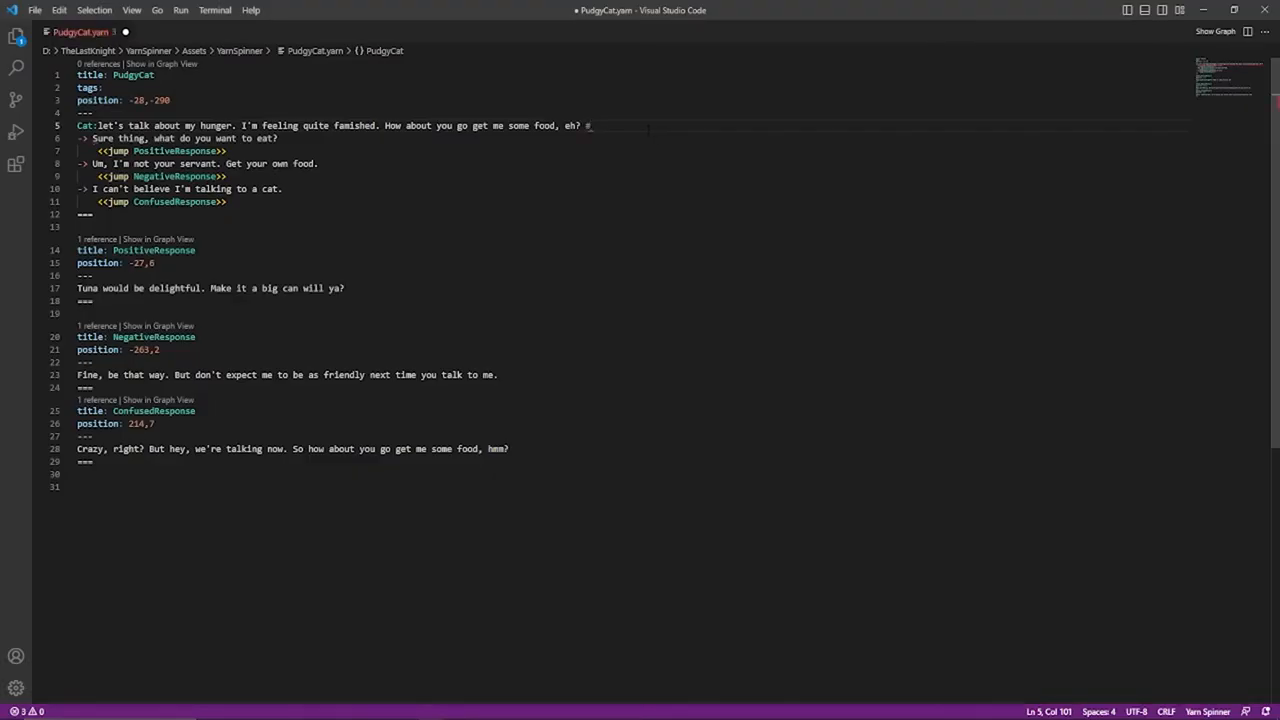
Step: Tag the opening line with #line:Cat1 and the tuna line with #line:CatPosResponse in PudgyCat.yarn
type("line")
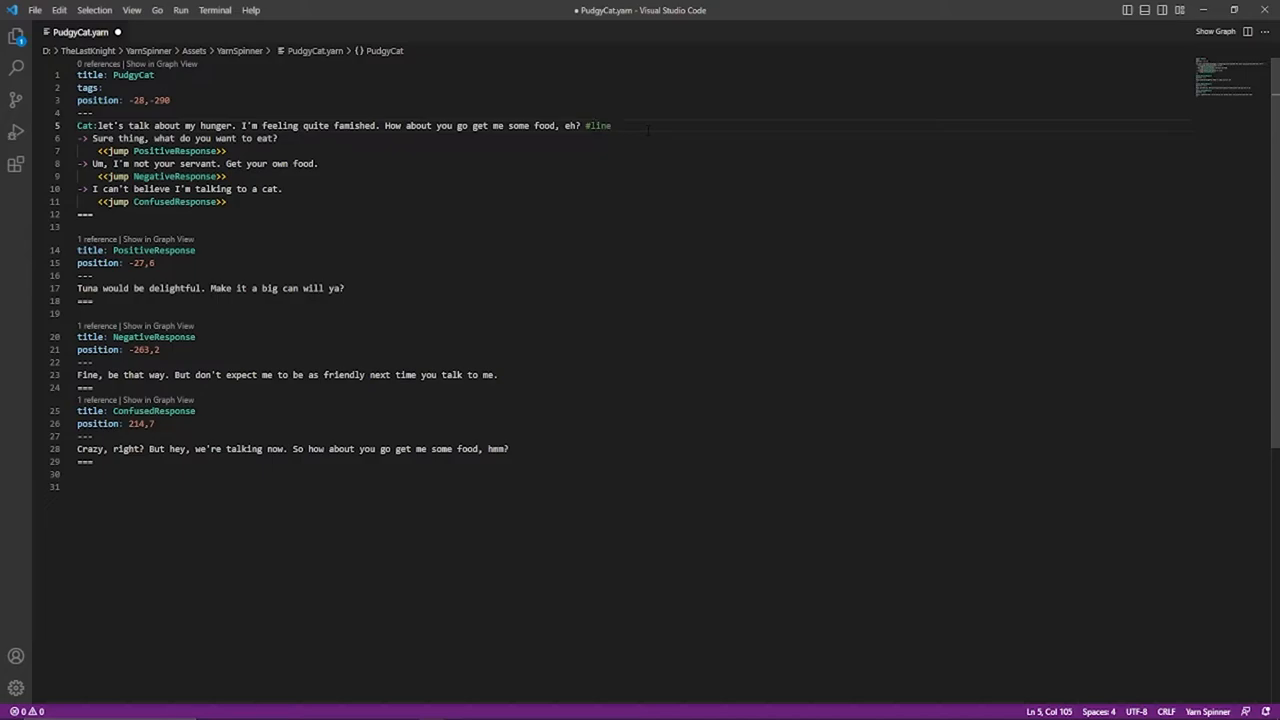
type(":")
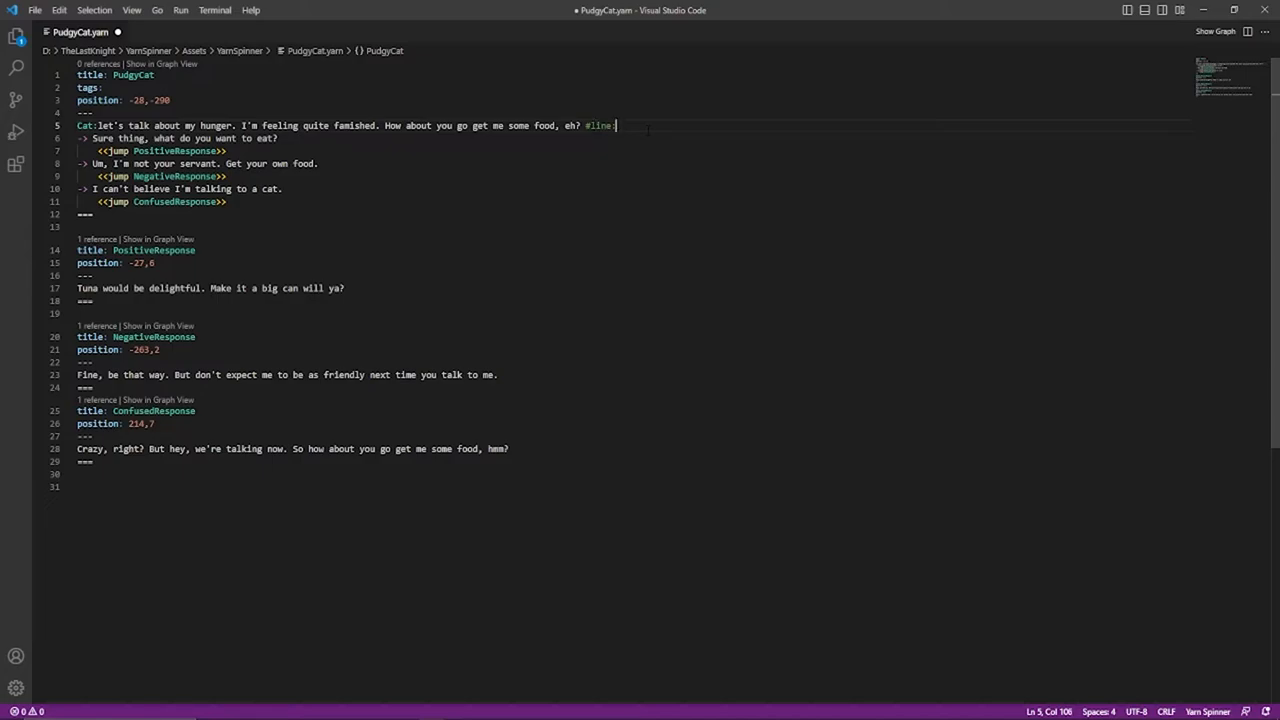
type("Cat")
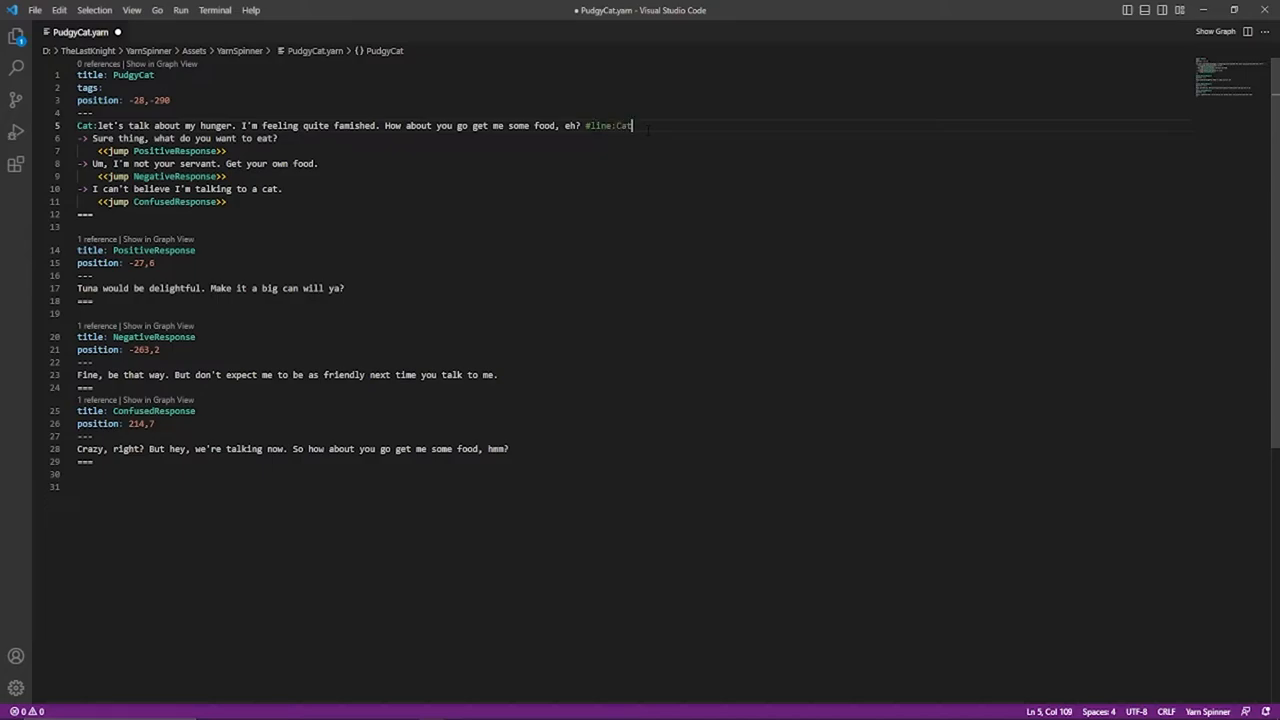
type("1")
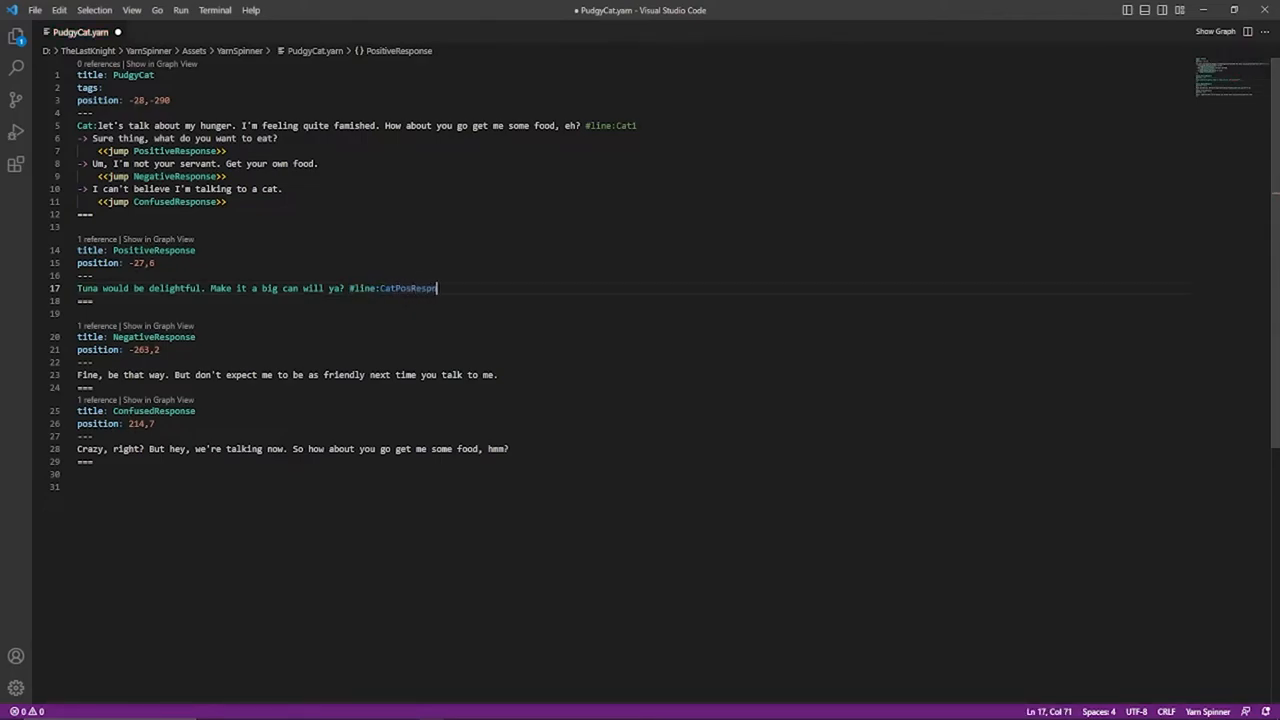
type("#line:CatPosResponse")
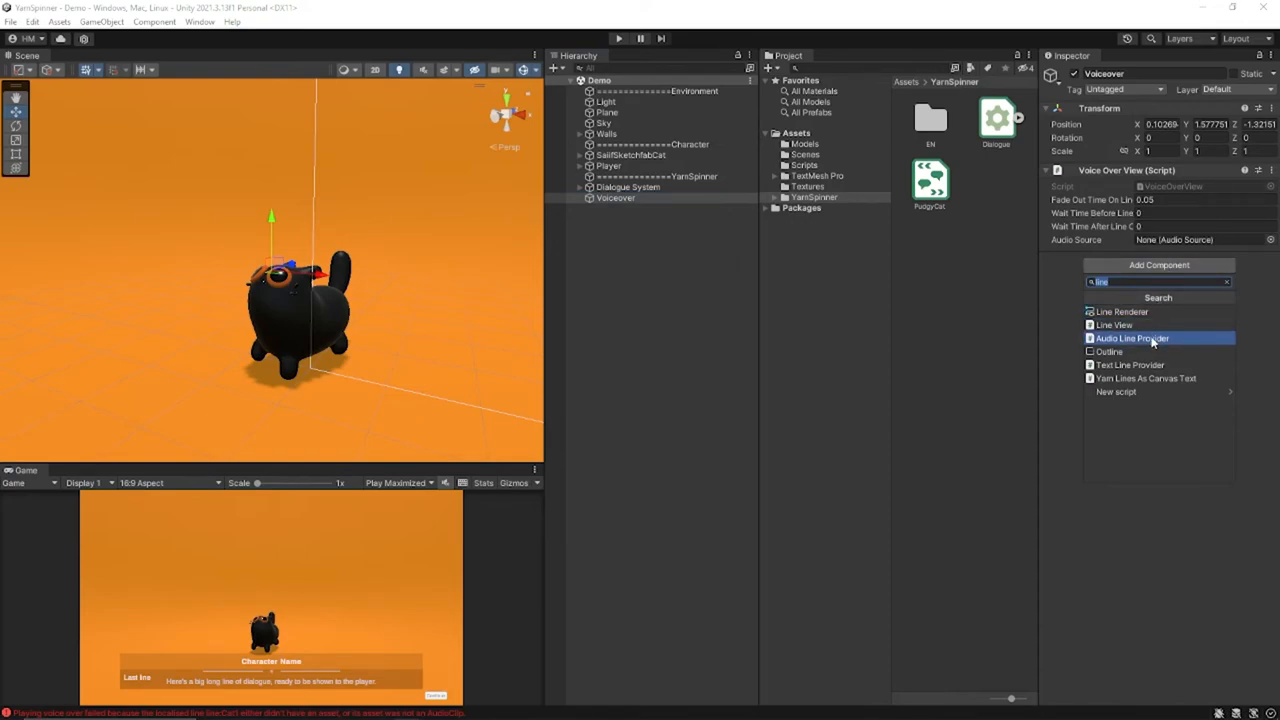
Step: Add an Audio Line Provider component to Voiceover and select the Dialogue System object
left_click(1132, 338)
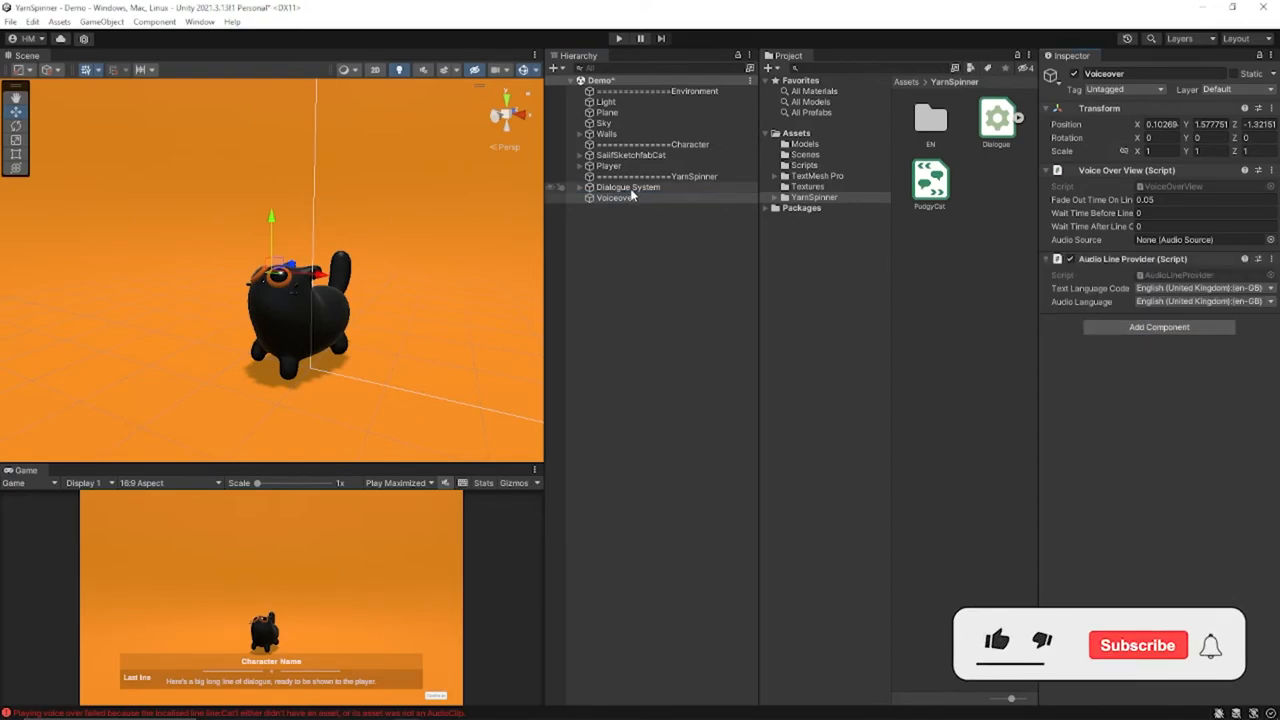
left_click(628, 188)
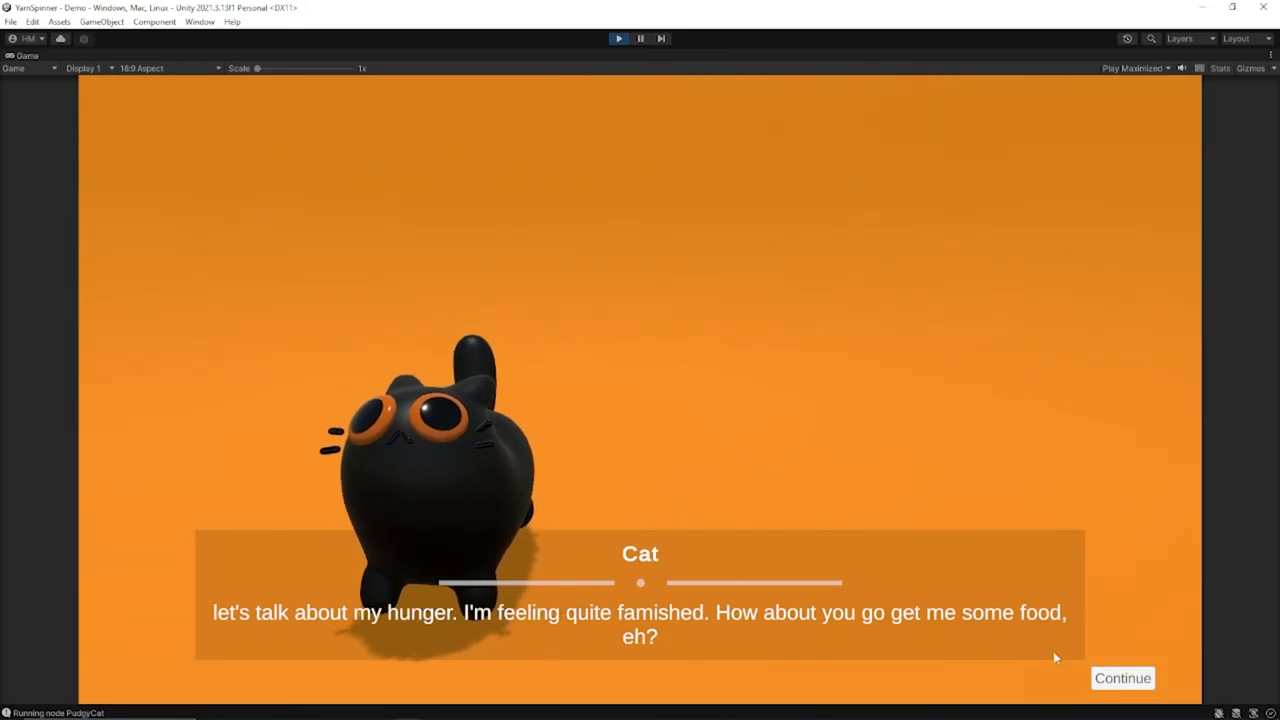
Step: Advance through the cat's opening and confused lines, then choose the reply about talking to a cat
left_click(1122, 678)
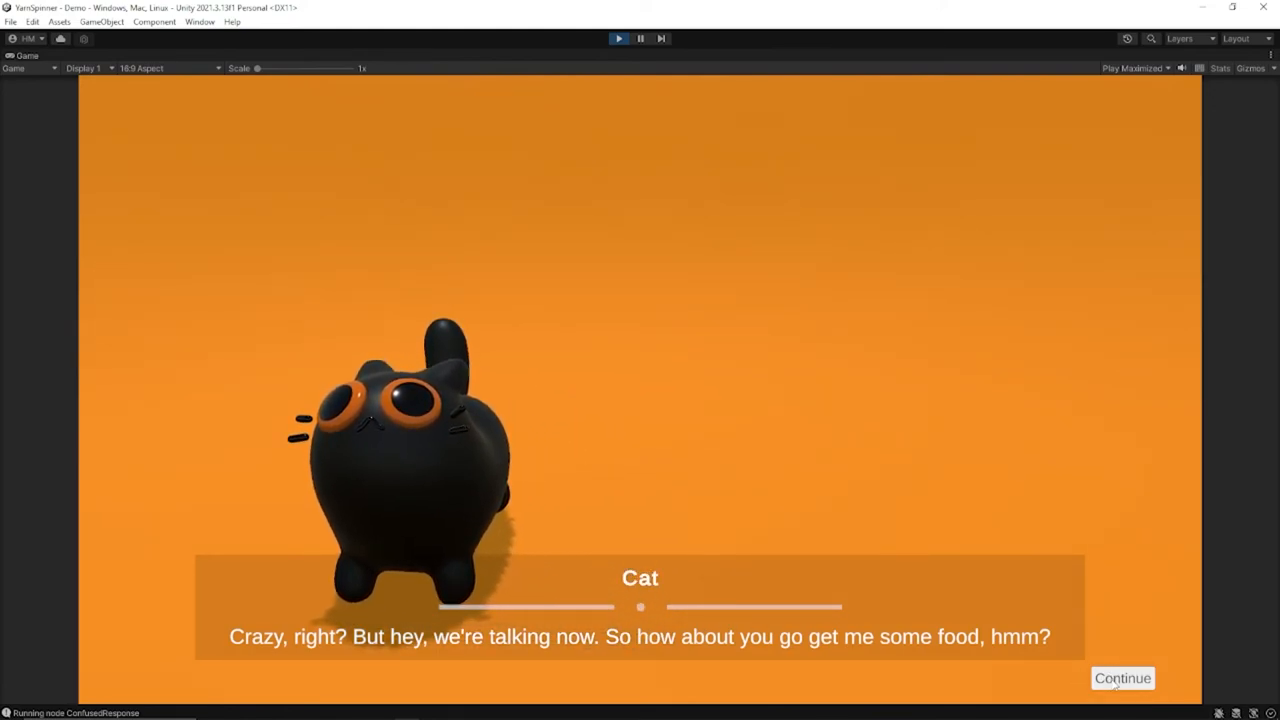
left_click(1122, 678)
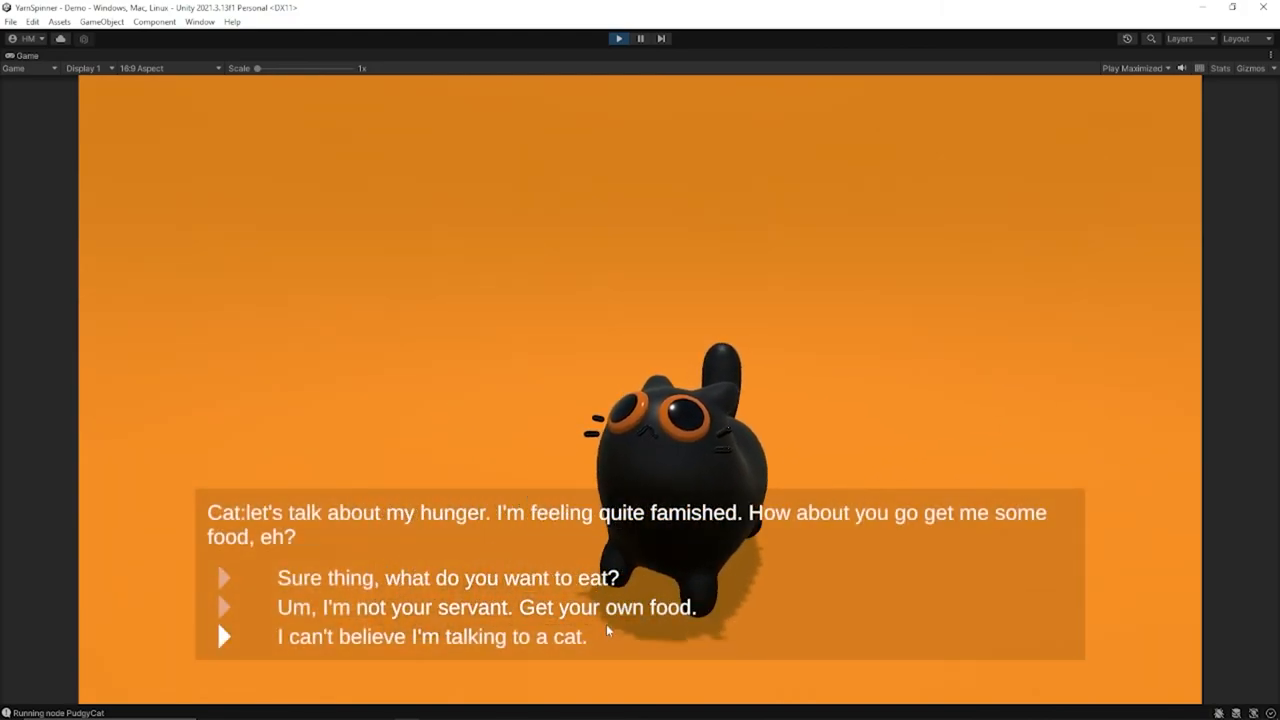
left_click(484, 606)
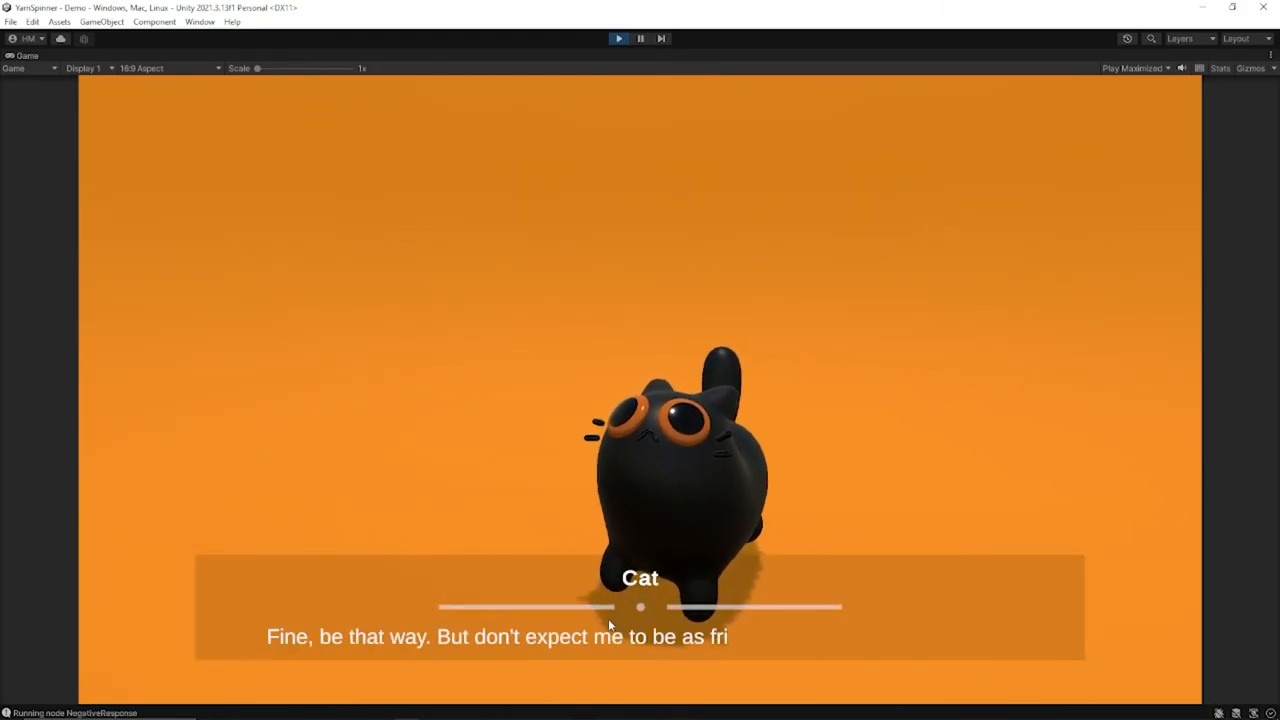